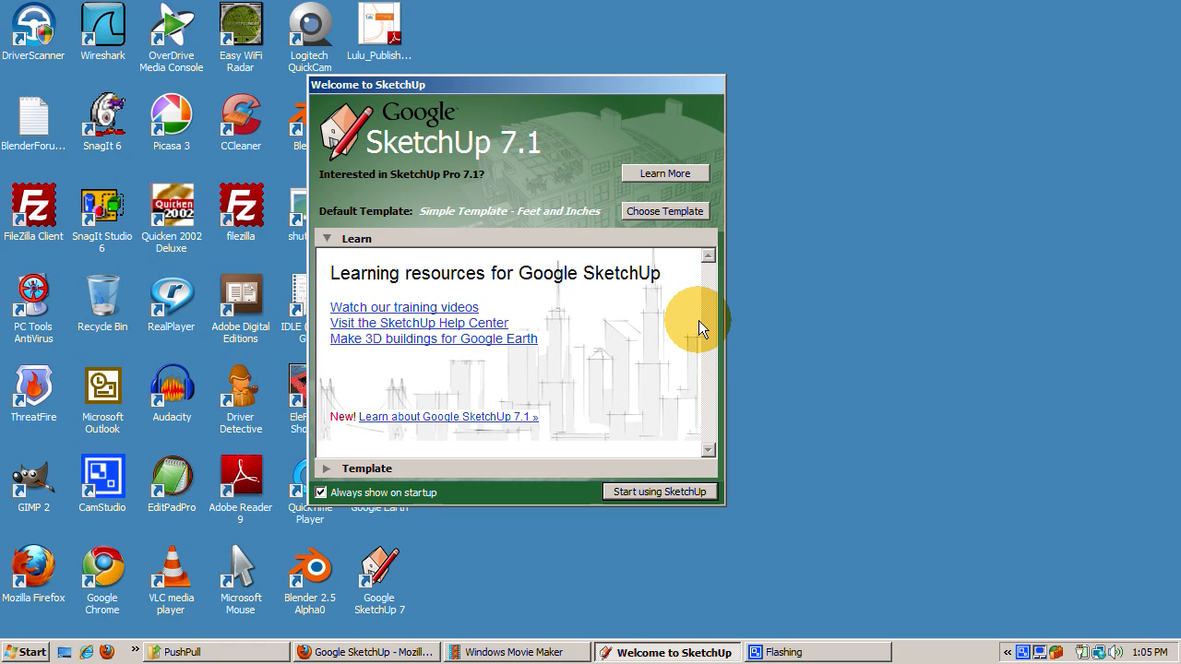
pyautogui.moveTo(701, 329)
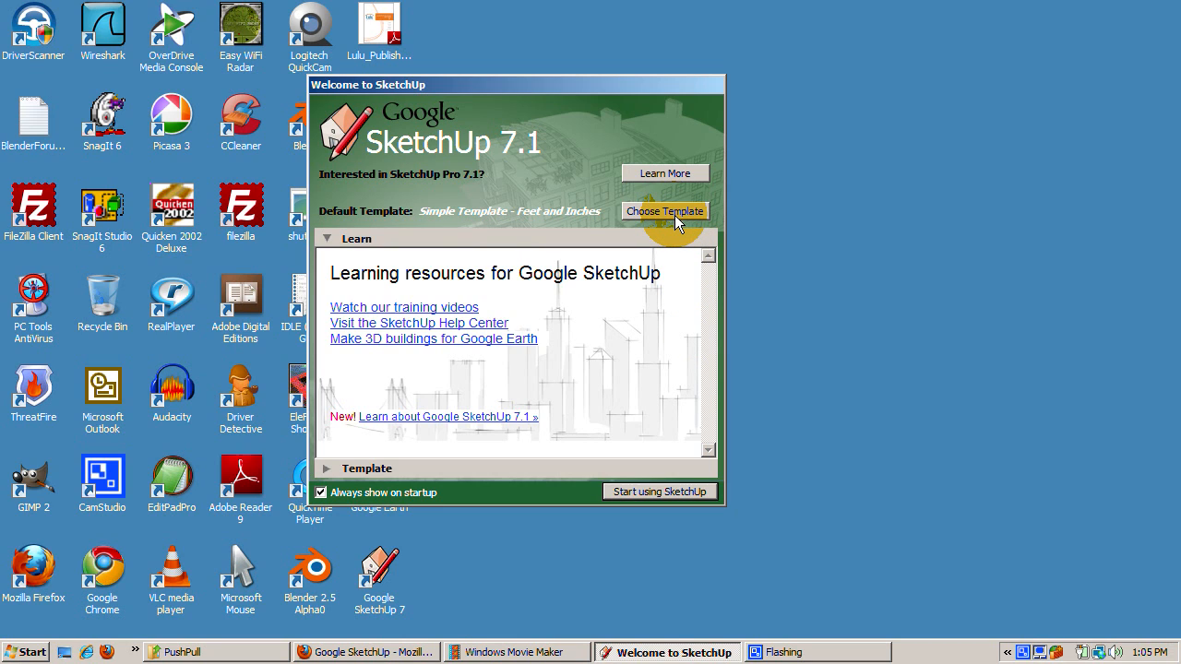
# Browse the welcome-screen template list, keeping Simple Template - Feet and Inches selected
pyautogui.click(664, 210)
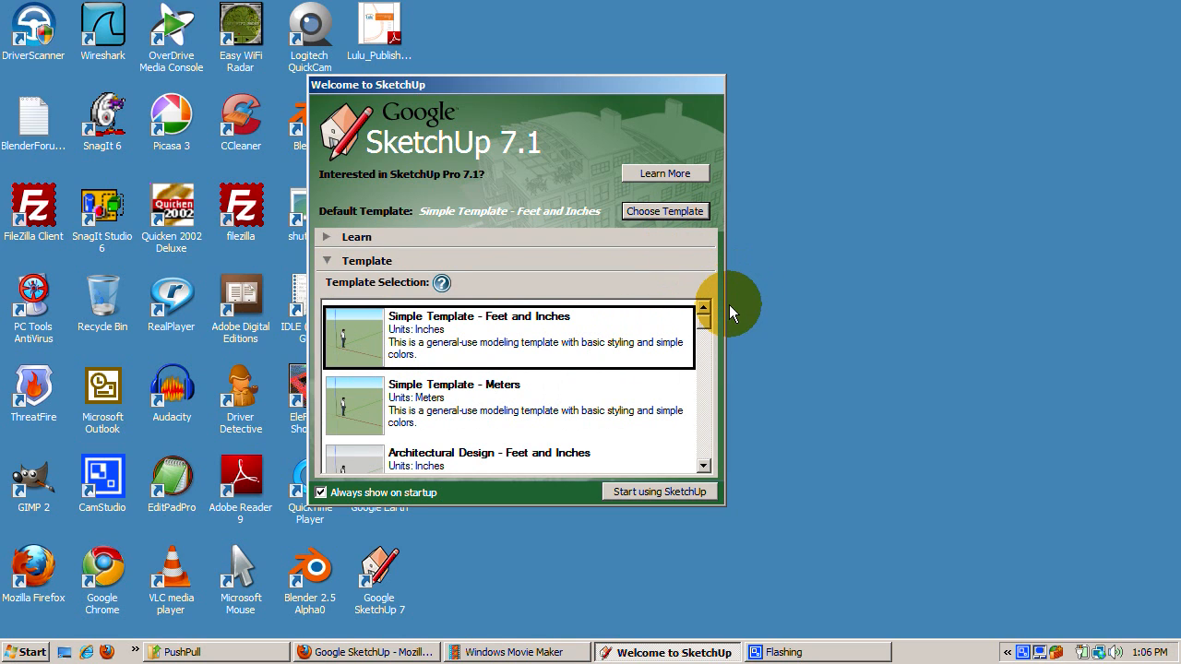
pyautogui.scroll(-3)
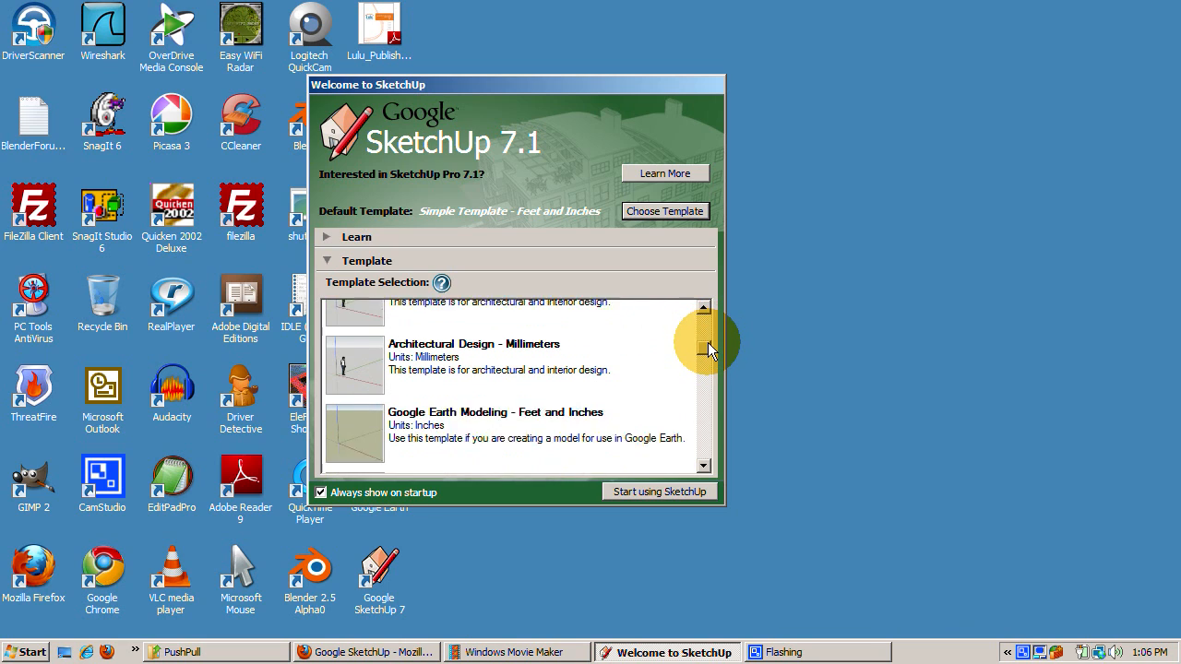
pyautogui.scroll(-3)
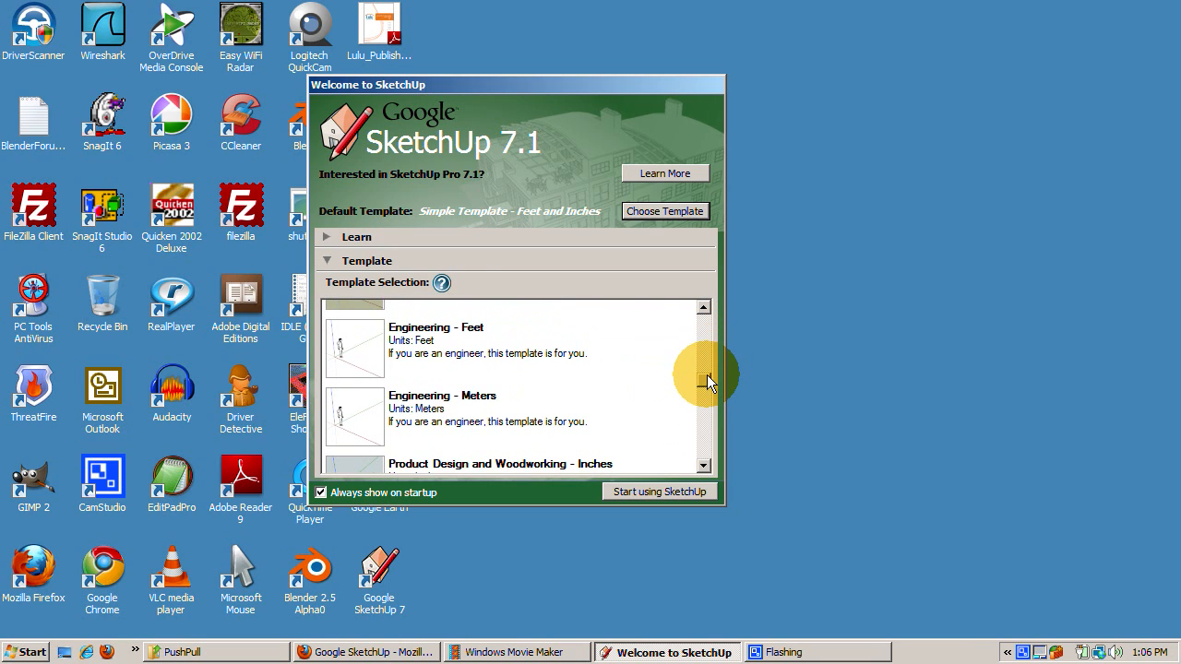
pyautogui.scroll(-3)
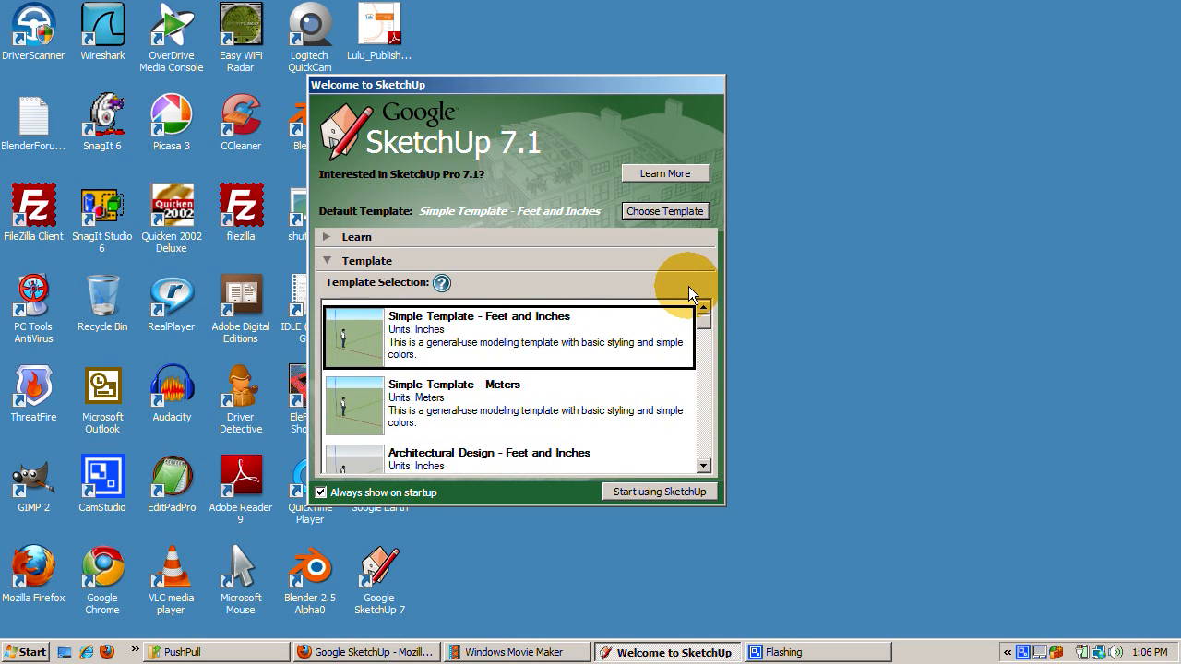
pyautogui.moveTo(599, 343)
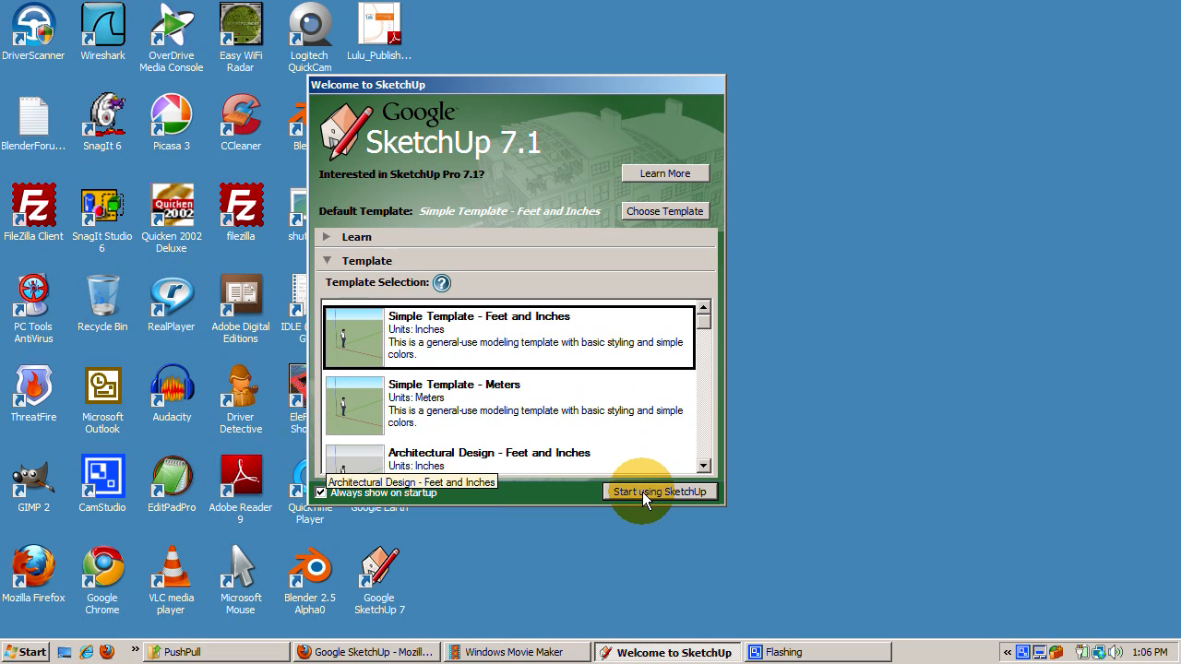
# Start using SketchUp to open a new untitled model with the Instructor panel
pyautogui.click(660, 491)
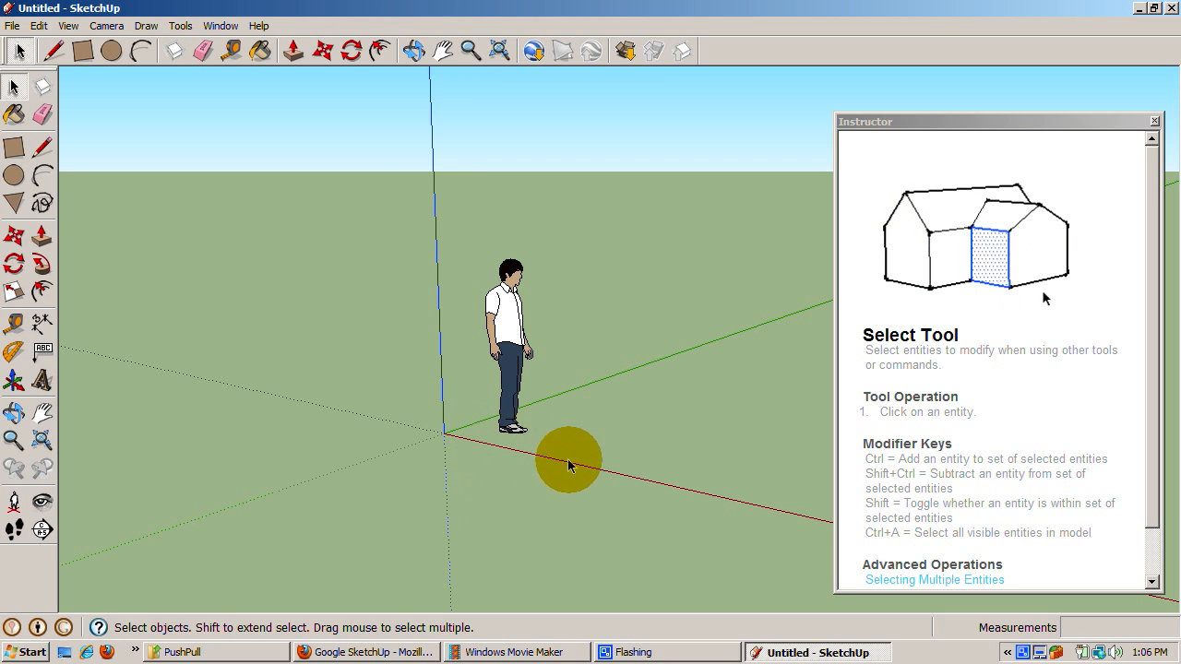
pyautogui.moveTo(683, 465)
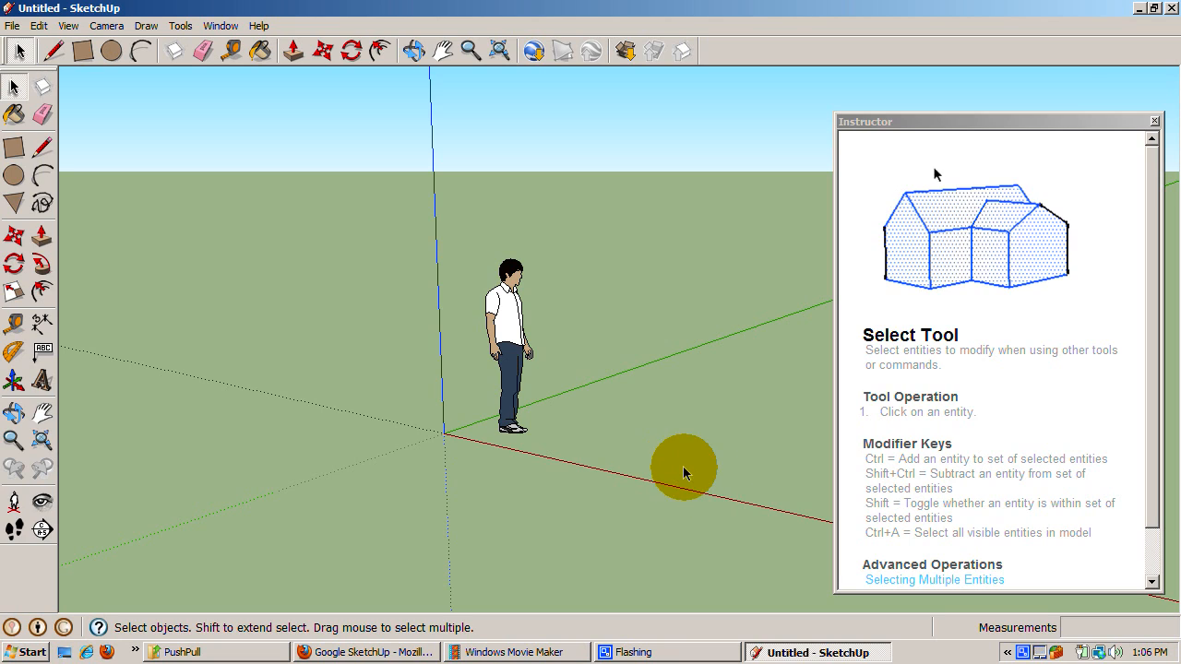
pyautogui.moveTo(599, 369)
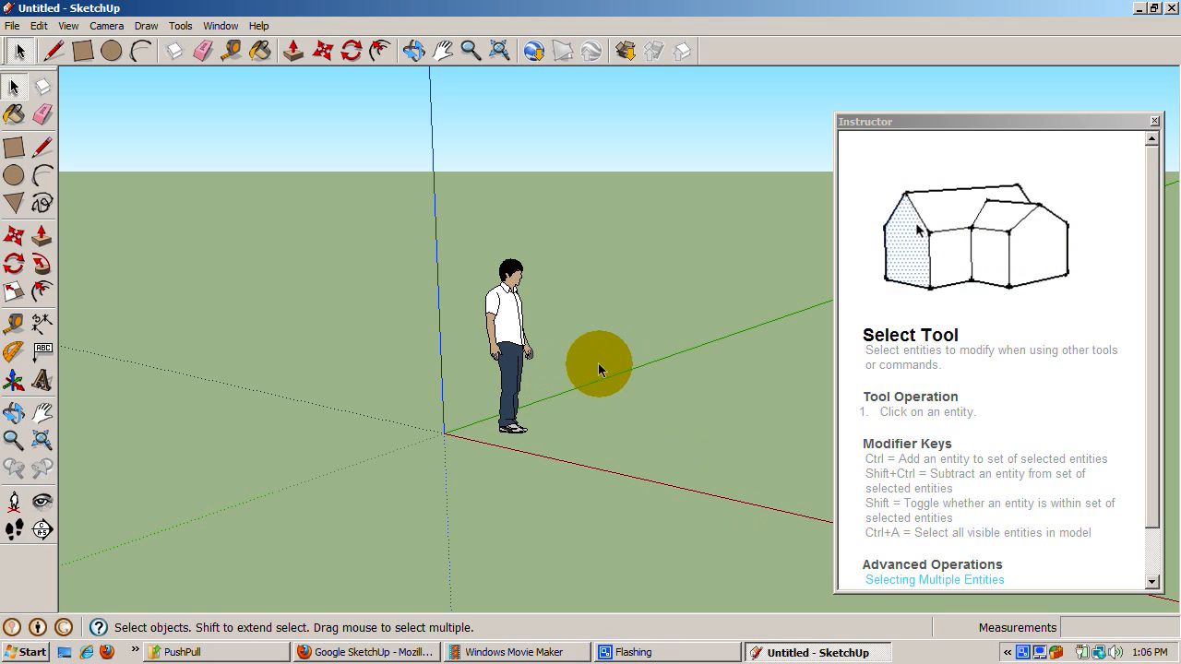
pyautogui.moveTo(803, 303)
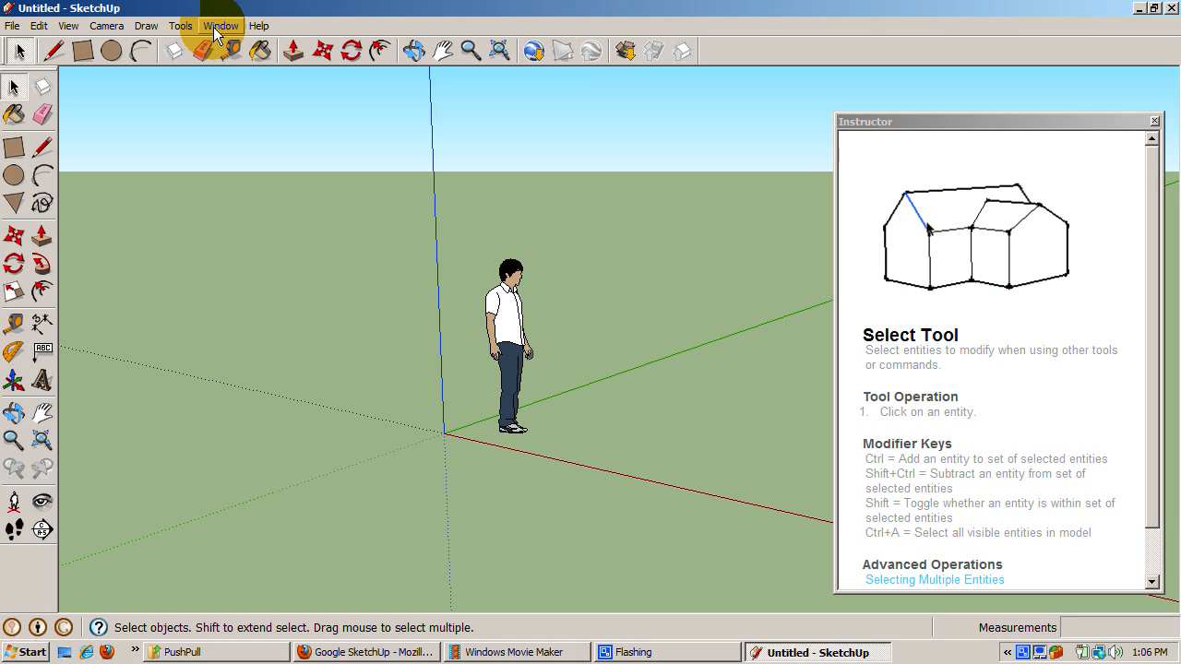
pyautogui.click(221, 25)
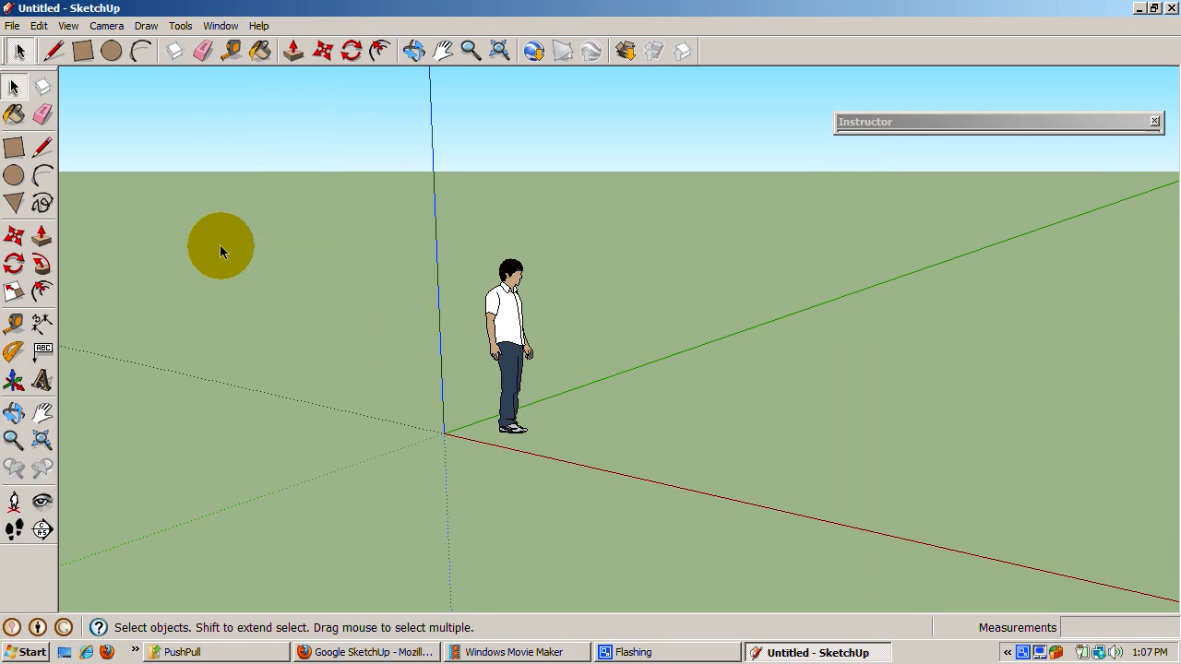
pyautogui.click(221, 26)
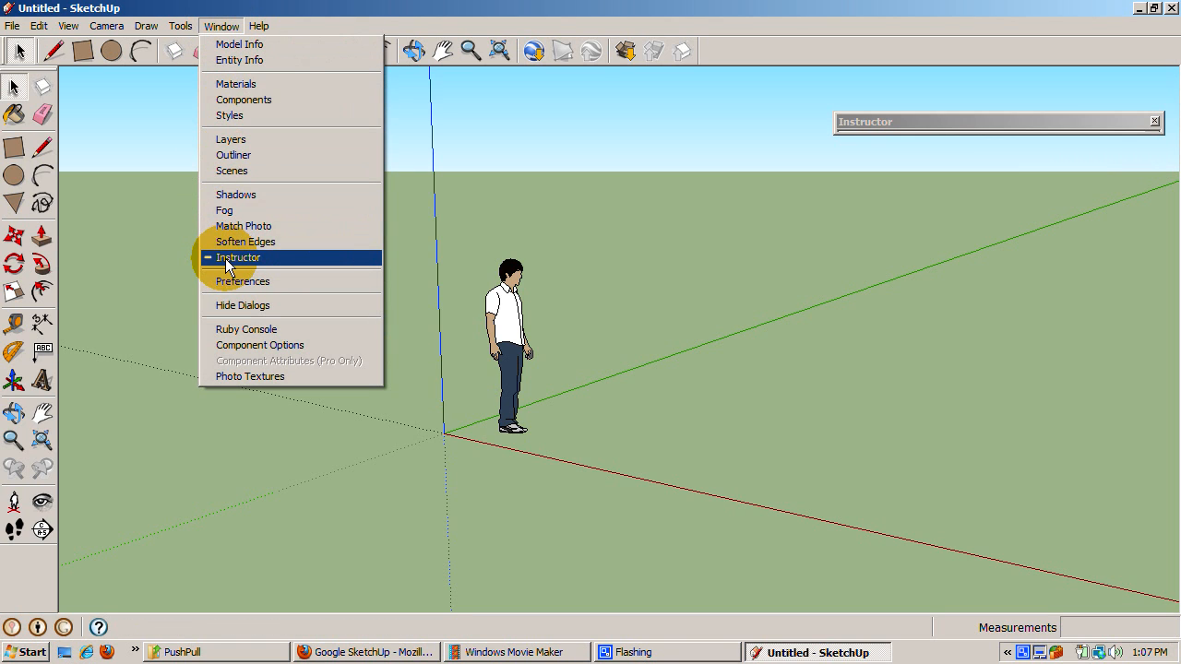
pyautogui.click(238, 258)
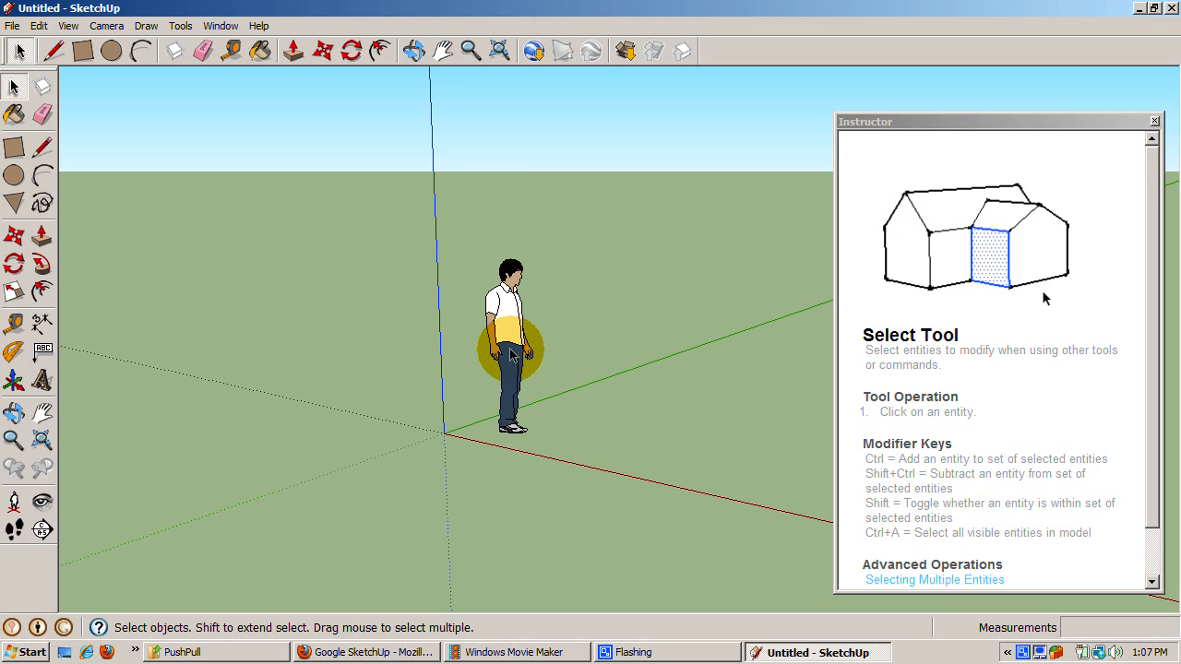
# Delete the default person figure and begin a rectangle on the ground near the origin
pyautogui.click(509, 351)
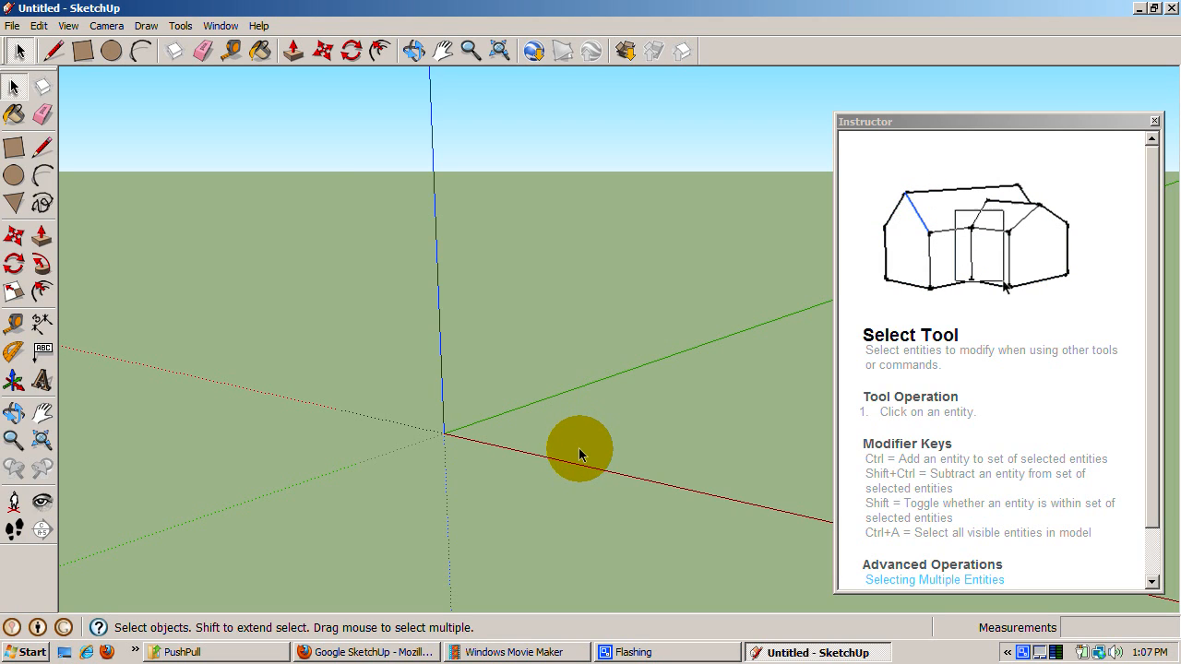
pyautogui.click(81, 52)
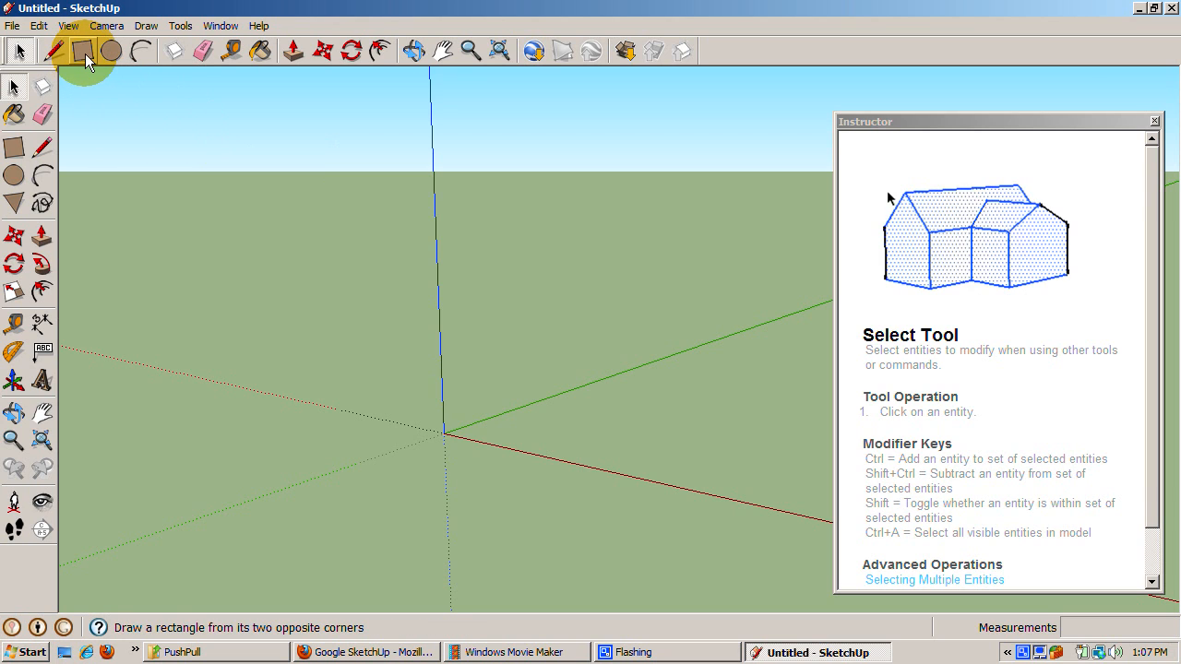
pyautogui.click(83, 52)
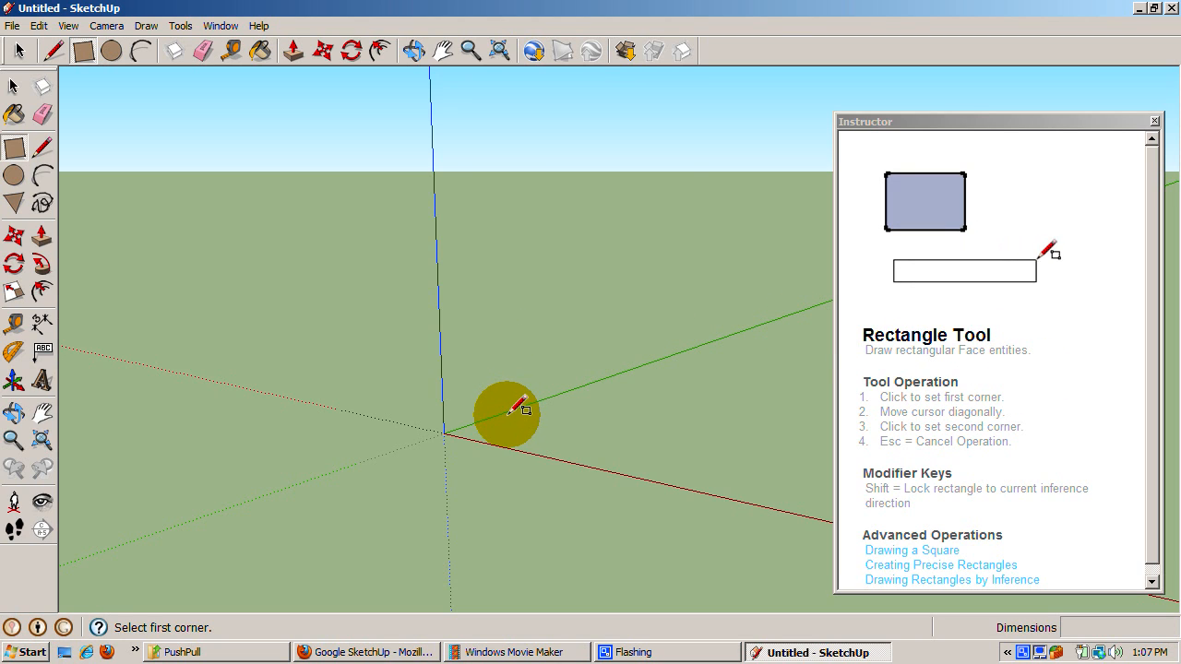
pyautogui.click(471, 428)
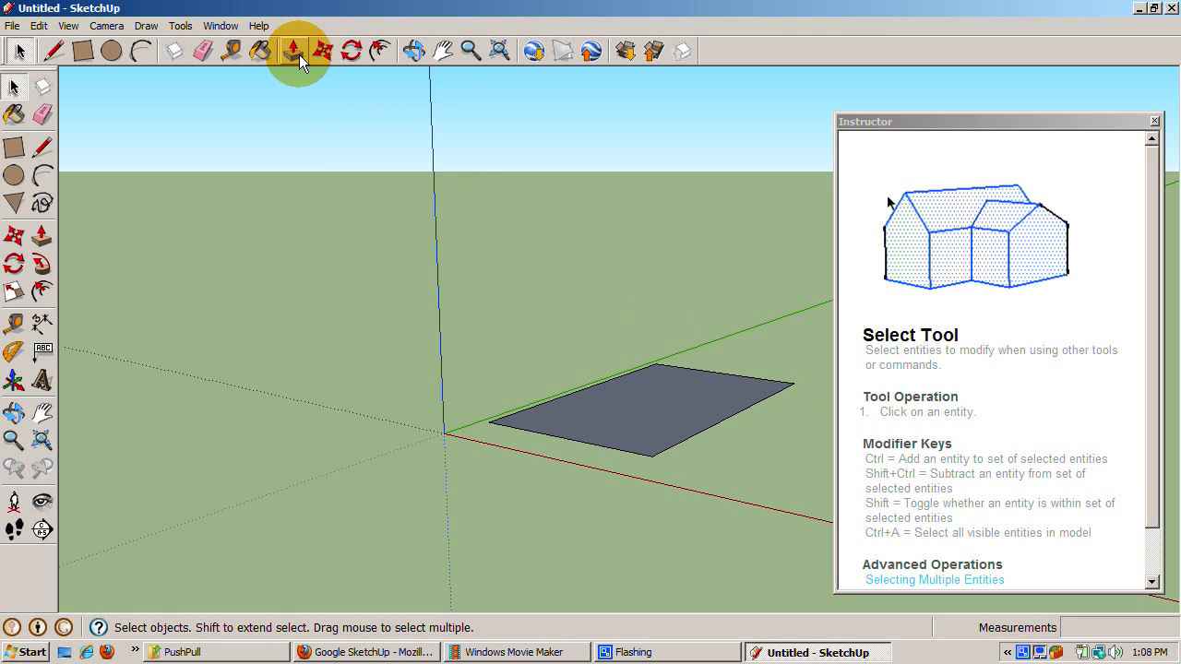
# Push/Pull the ground rectangle upward into a shallow rectangular box
pyautogui.click(297, 49)
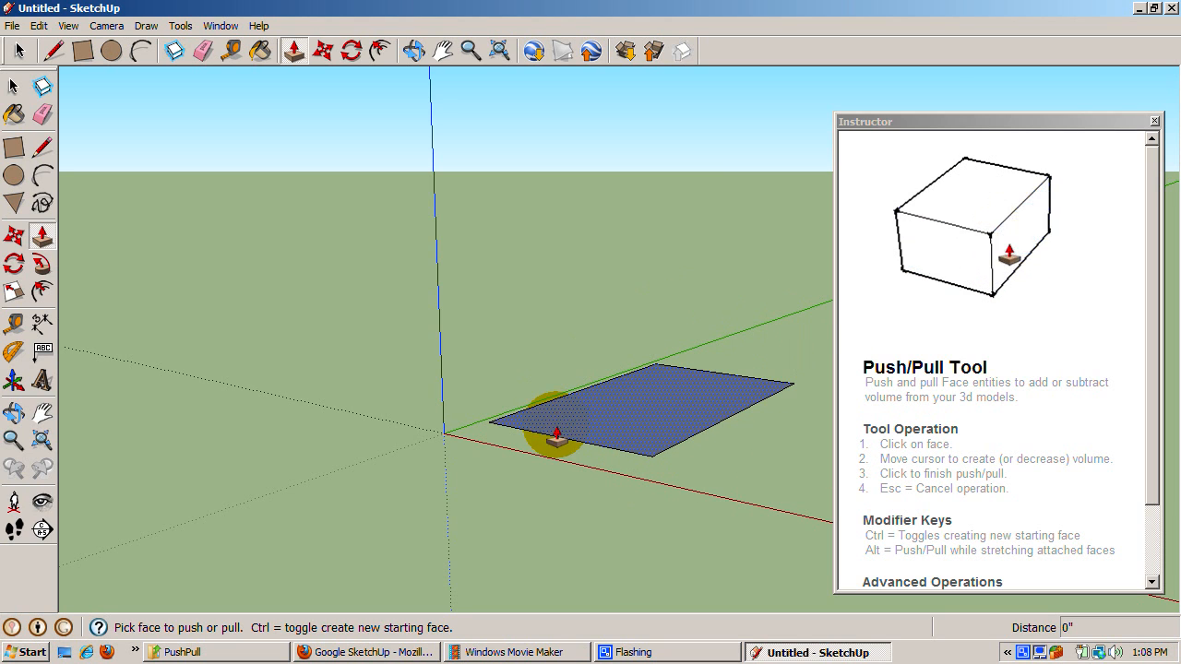
pyautogui.moveTo(778, 369)
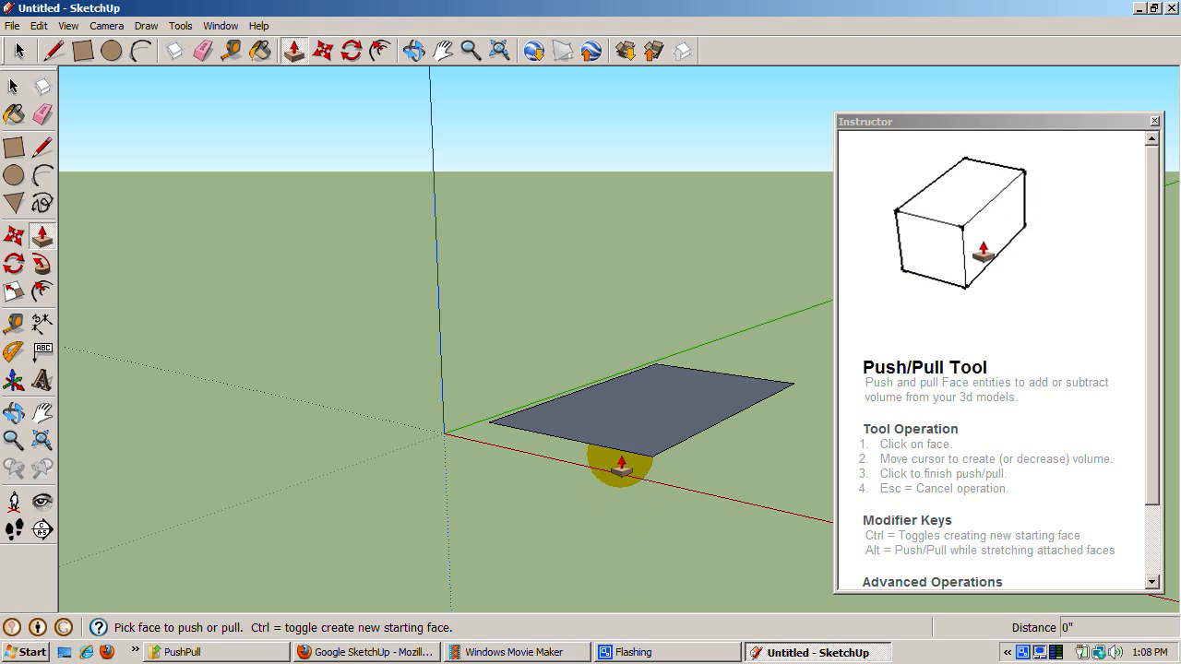
pyautogui.click(627, 433)
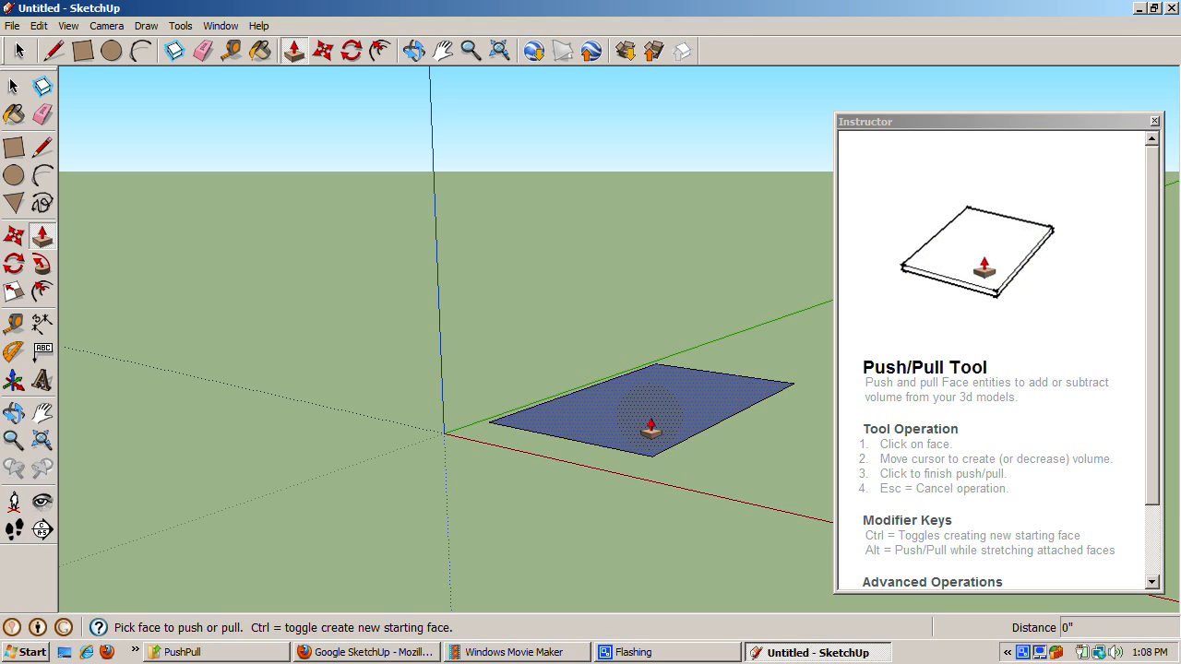
pyautogui.click(646, 415)
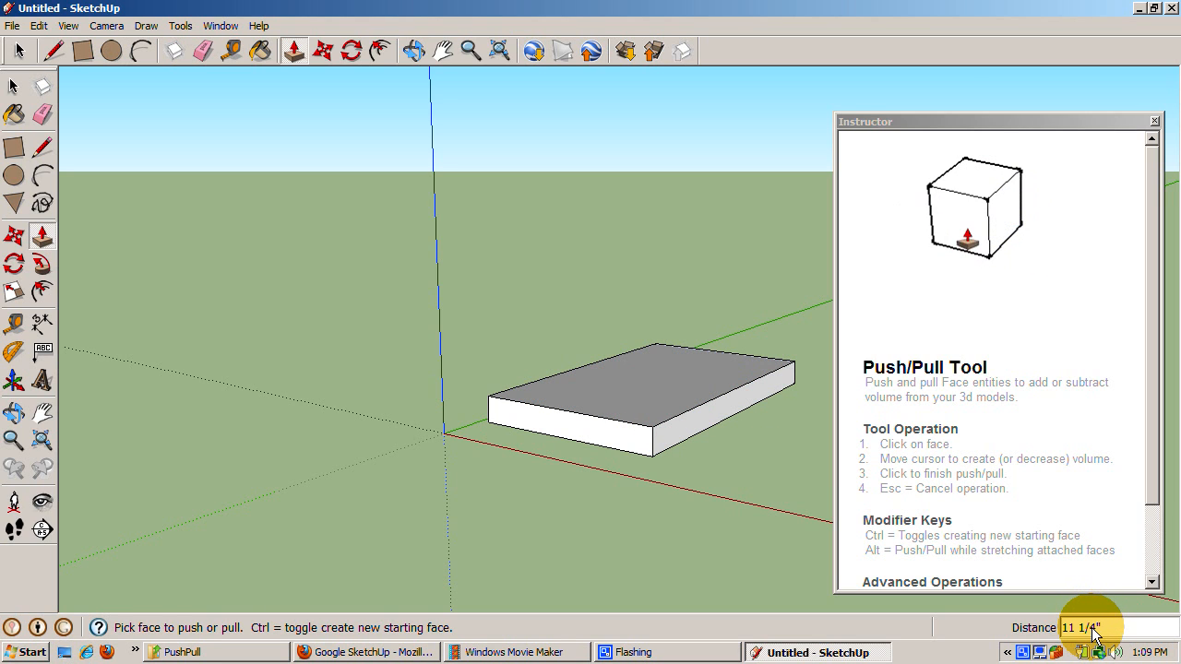
# Pull the box's top face higher so the solid stands noticeably taller
pyautogui.click(640, 377)
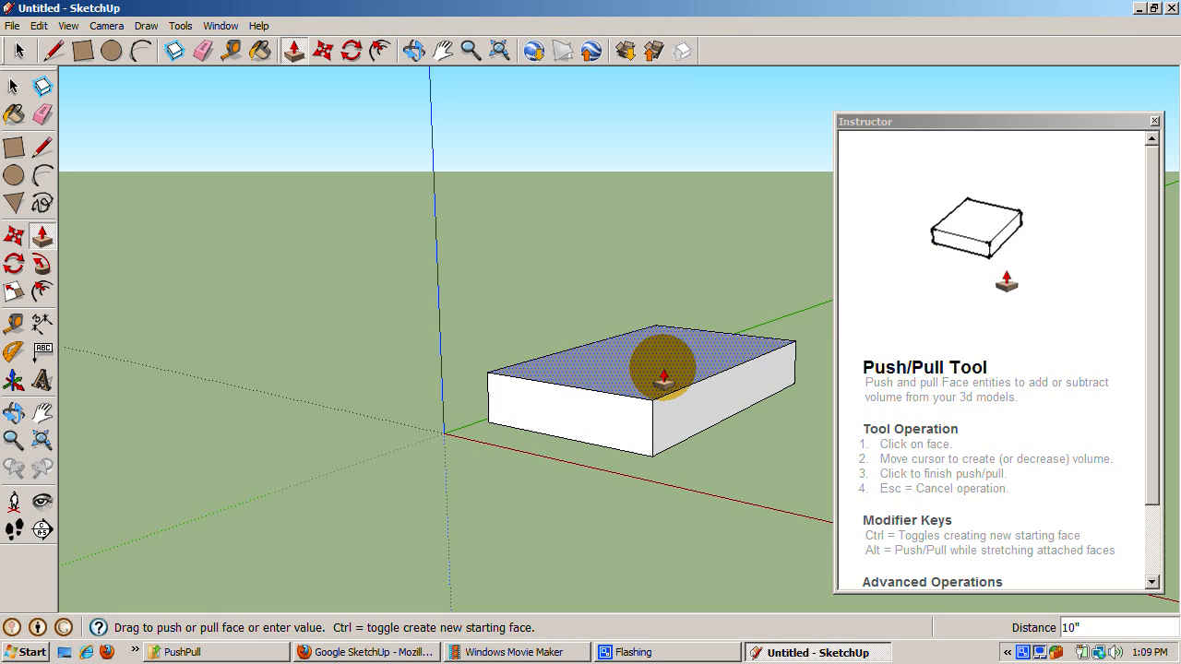
pyautogui.click(655, 365)
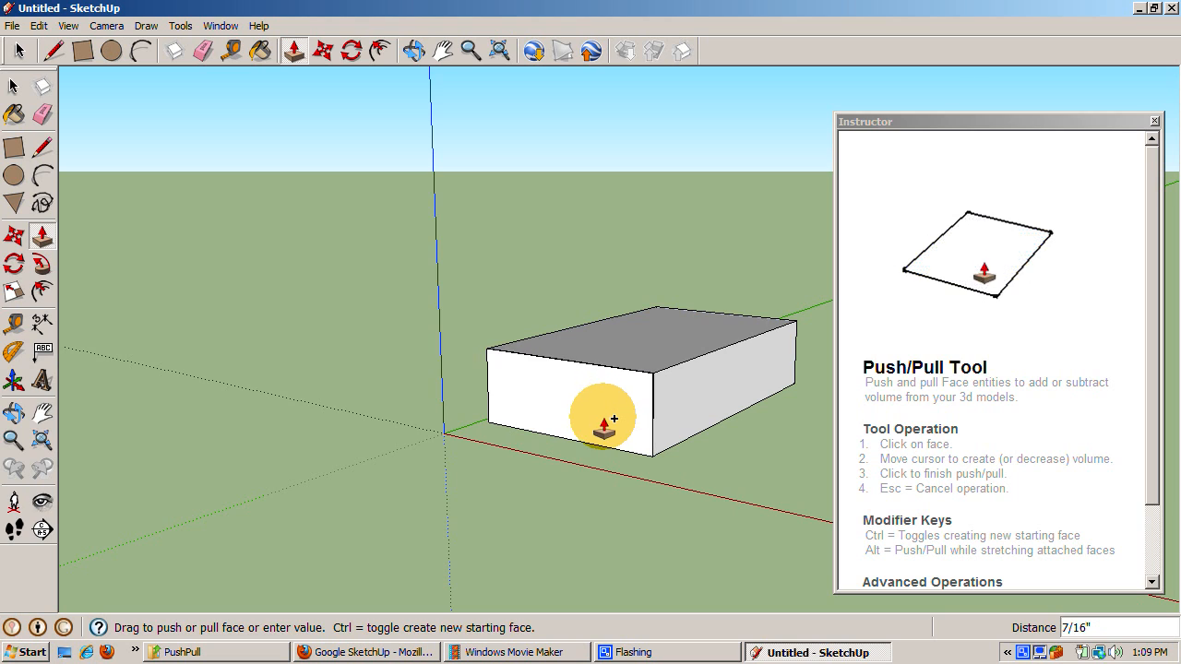
# Pull the box's front face outward to lengthen the solid
pyautogui.moveTo(601, 418); pyautogui.dragTo(583, 450)
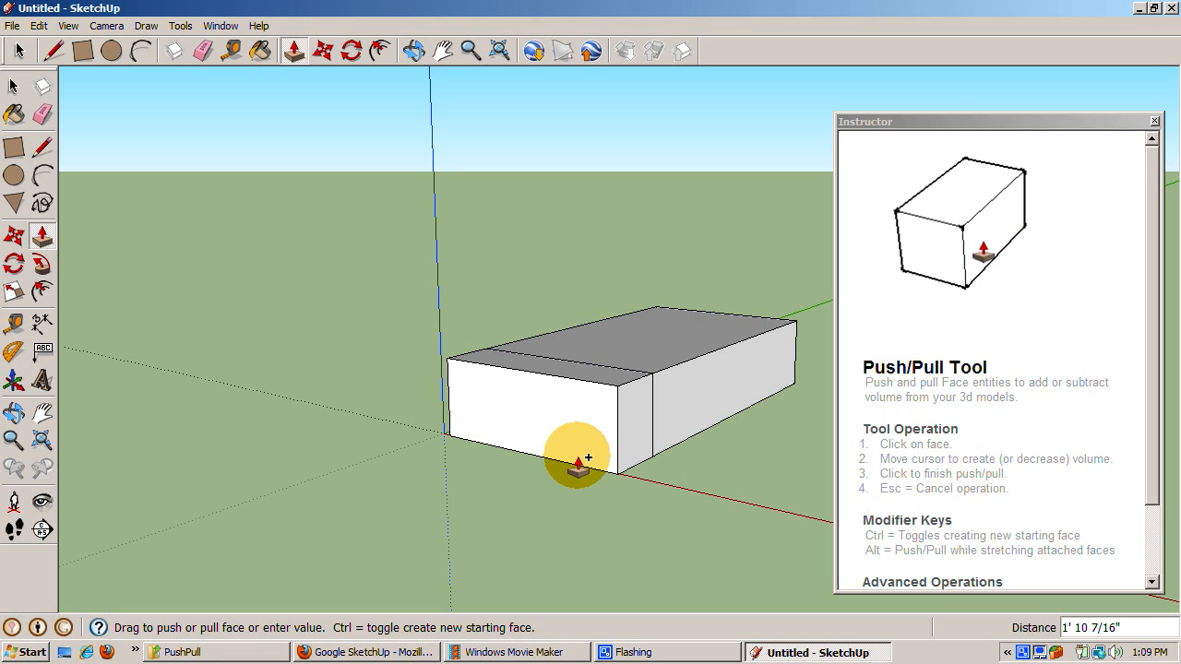
pyautogui.click(575, 452)
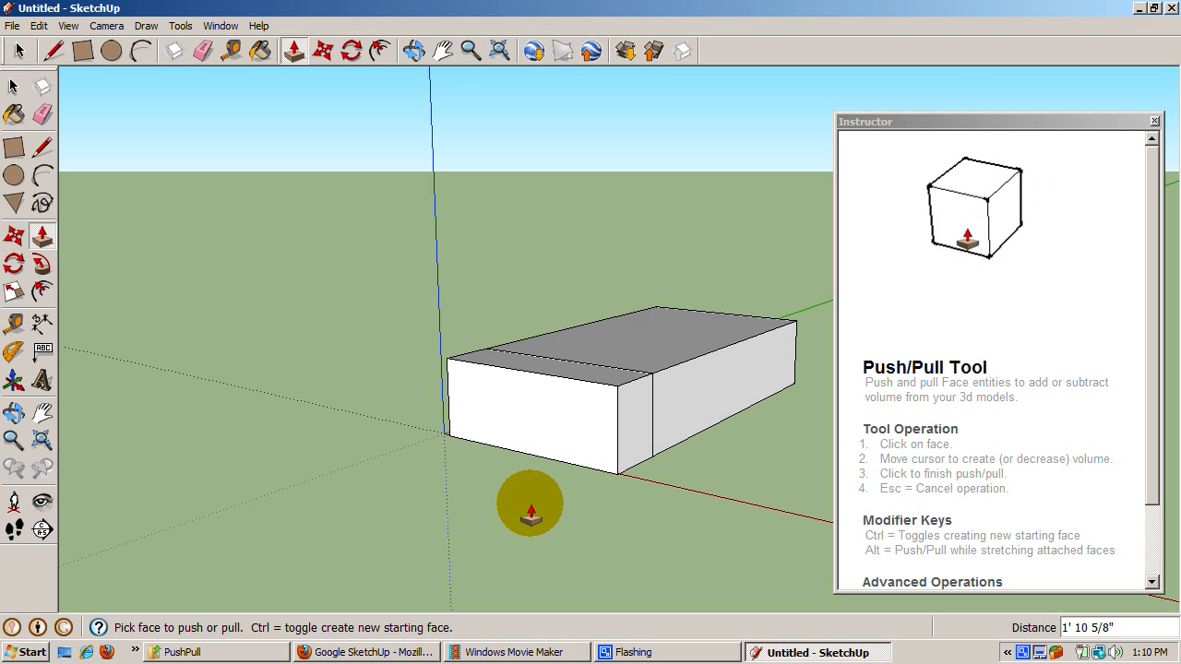
pyautogui.moveTo(341, 369)
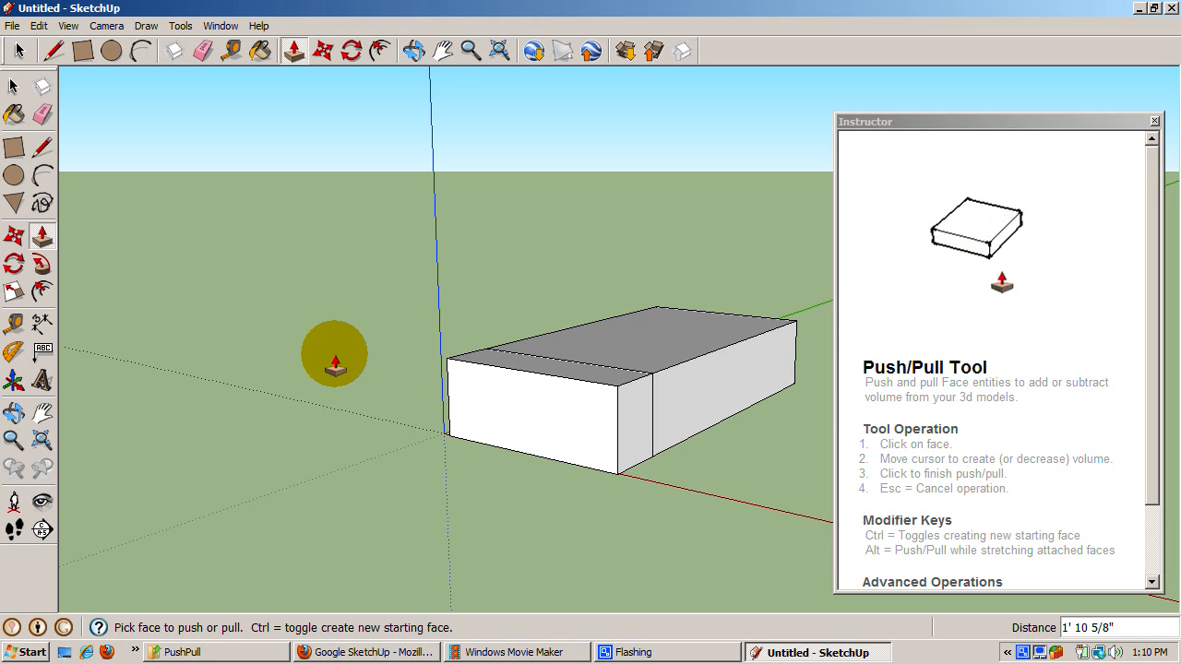
pyautogui.click(81, 52)
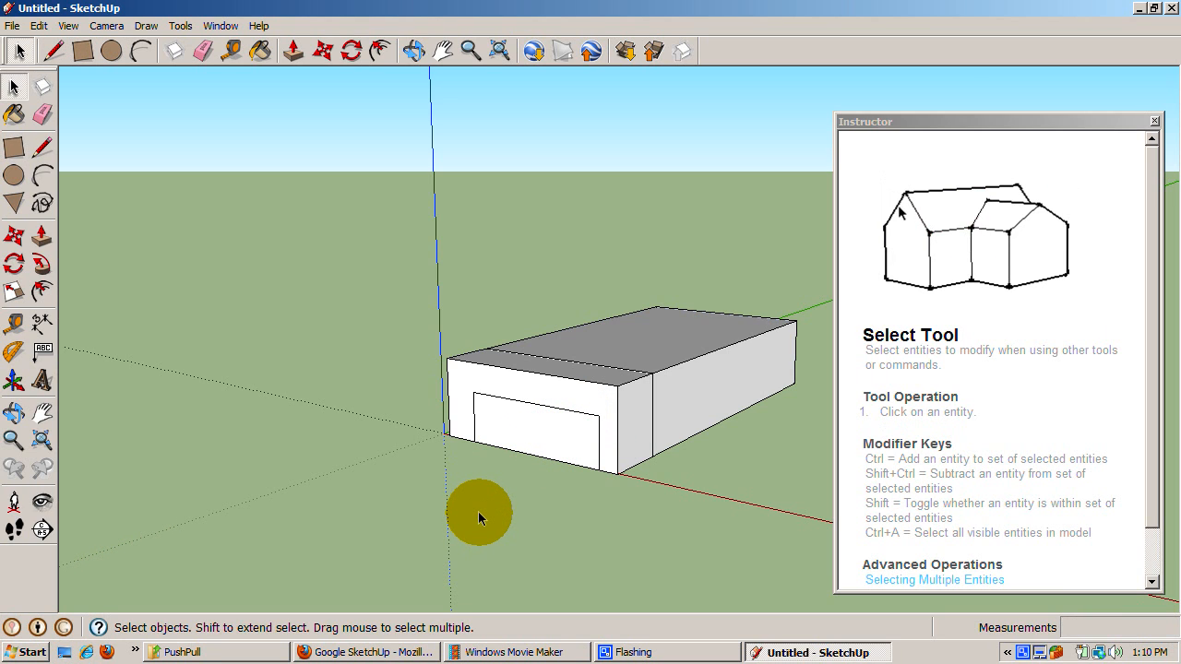
pyautogui.moveTo(284, 157)
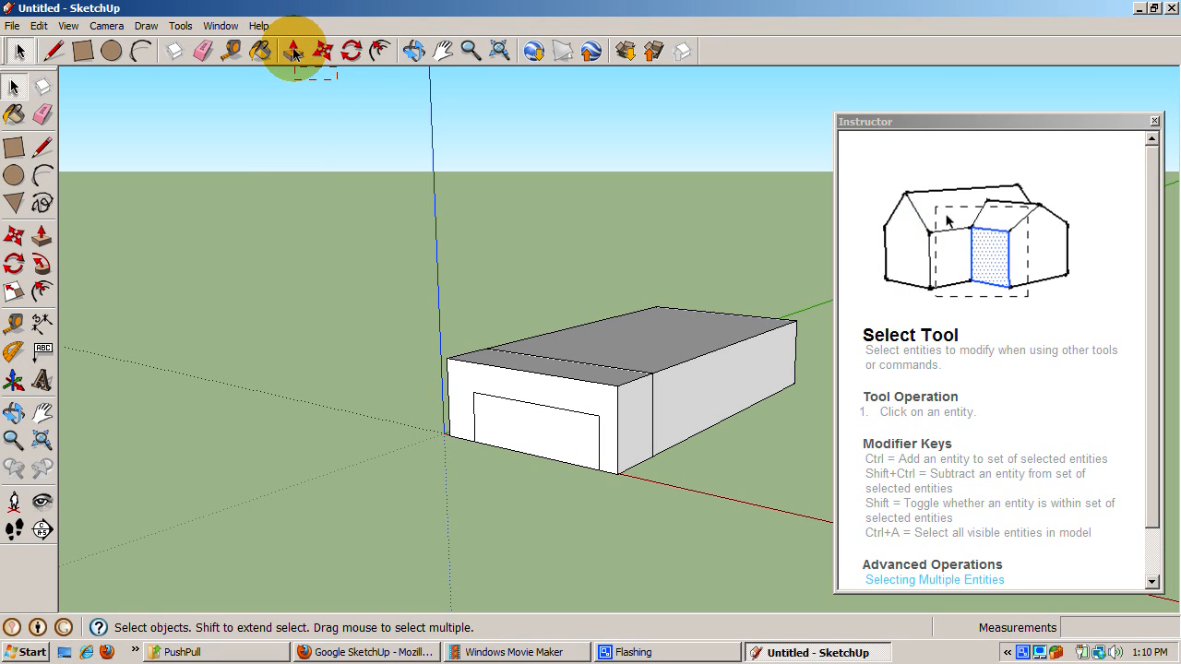
# Push the front rectangle back through the box to carve a tunnel opening
pyautogui.click(294, 51)
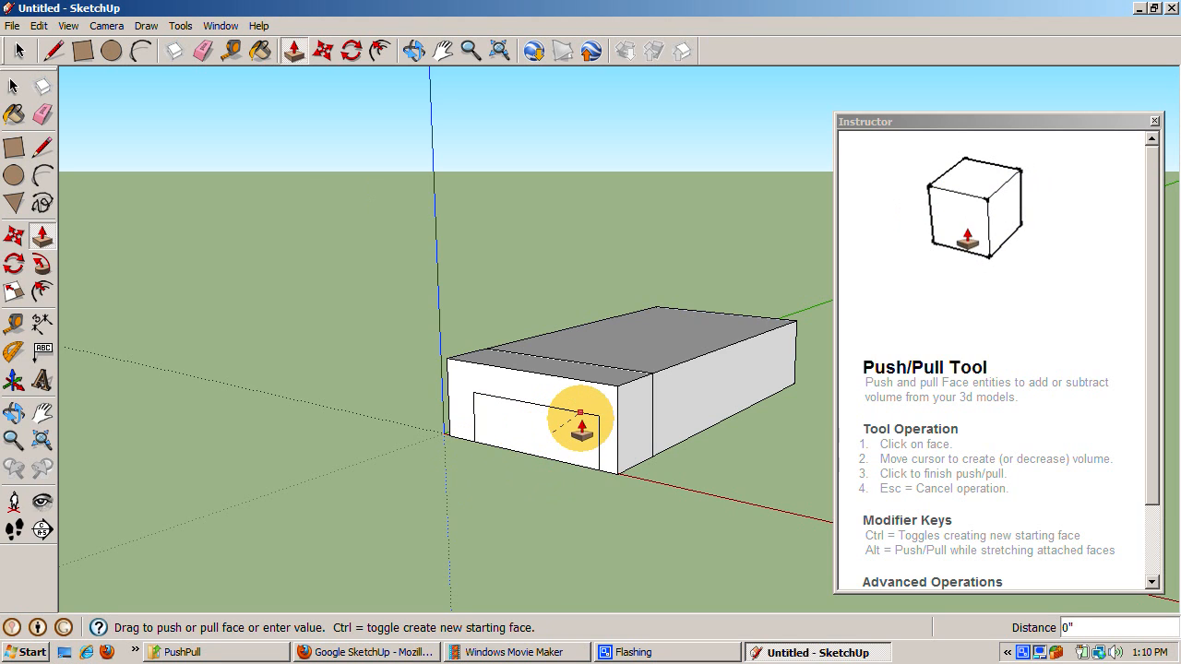
pyautogui.moveTo(581, 420); pyautogui.dragTo(715, 359)
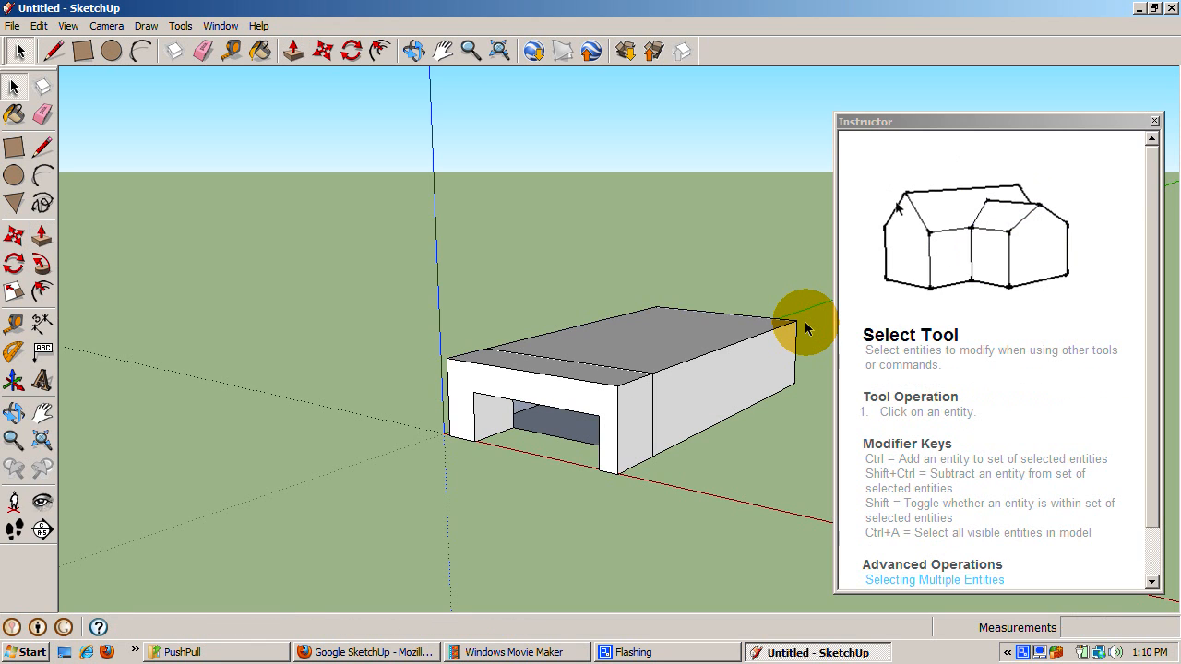
# Orbit around the box to confirm the tunnel runs clear through, ending looking down on the top
pyautogui.click(413, 52)
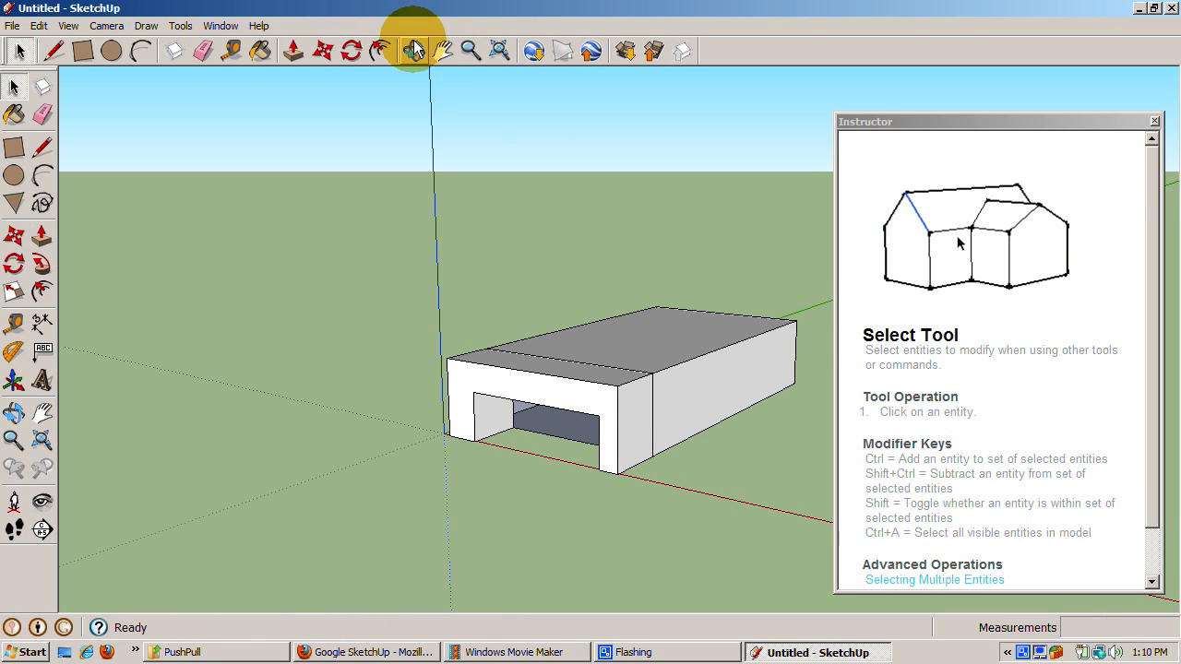
pyautogui.click(380, 52)
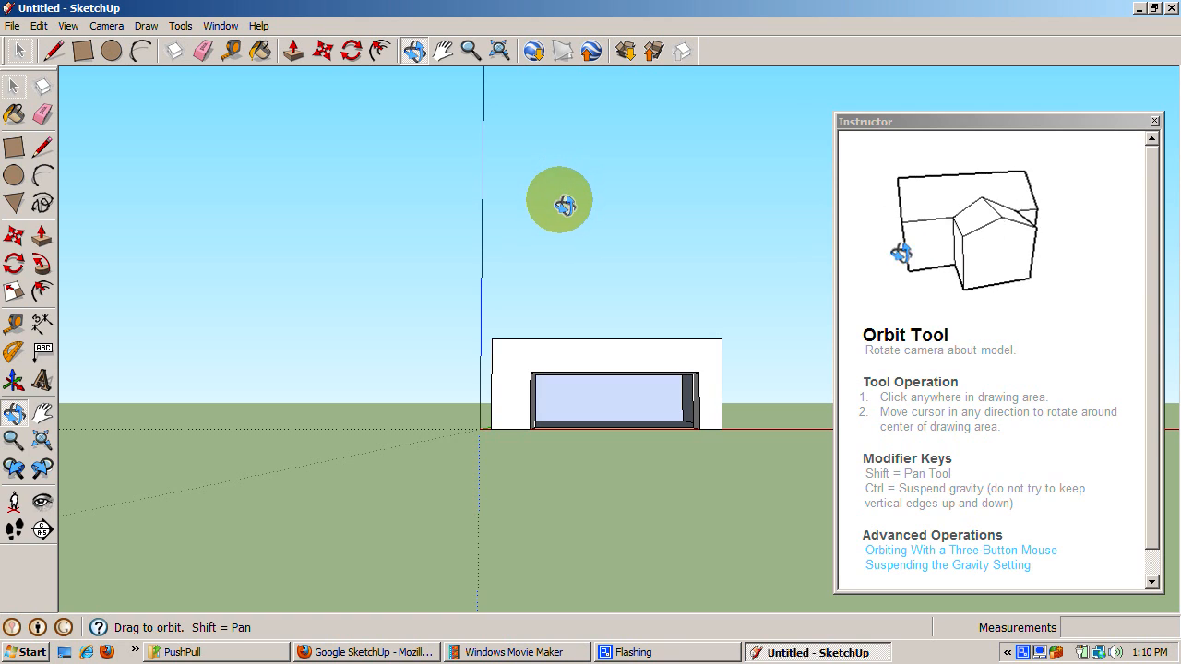
pyautogui.moveTo(561, 199); pyautogui.dragTo(527, 307)
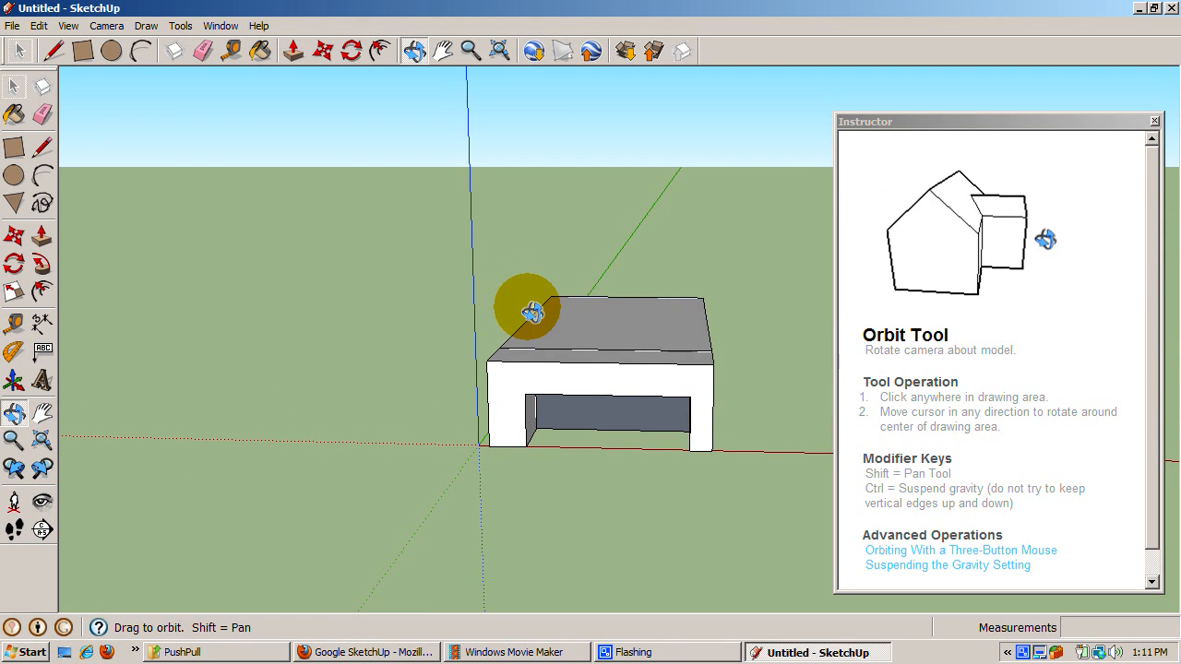
pyautogui.moveTo(531, 310); pyautogui.dragTo(459, 296)
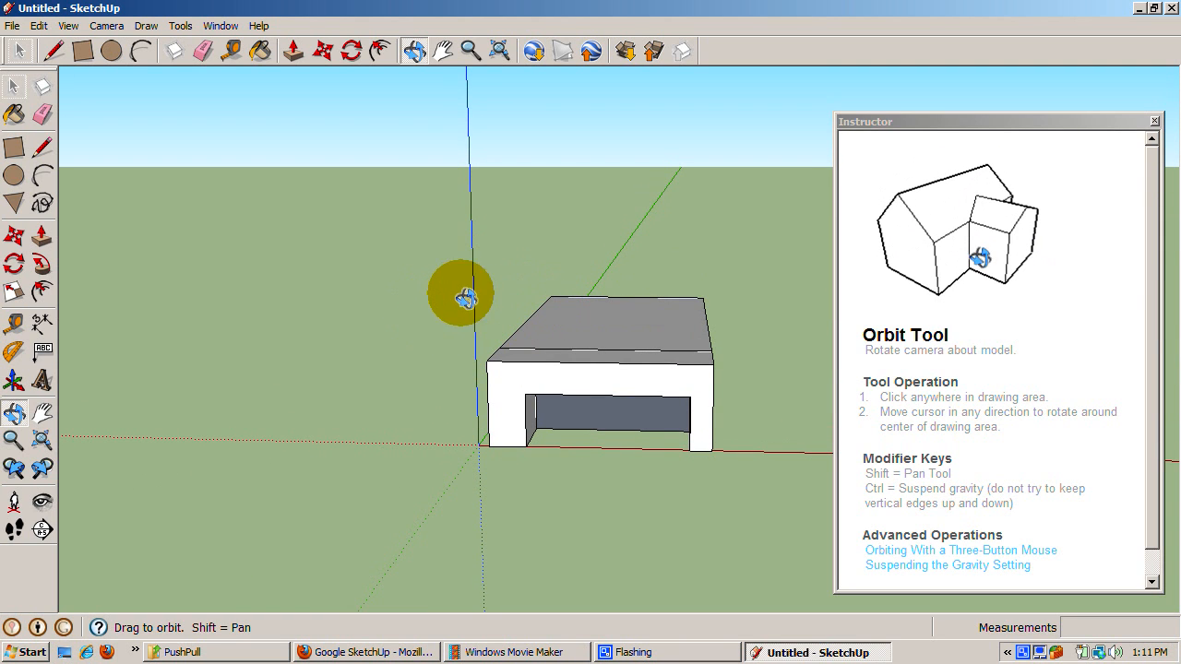
pyautogui.moveTo(461, 294); pyautogui.dragTo(609, 152)
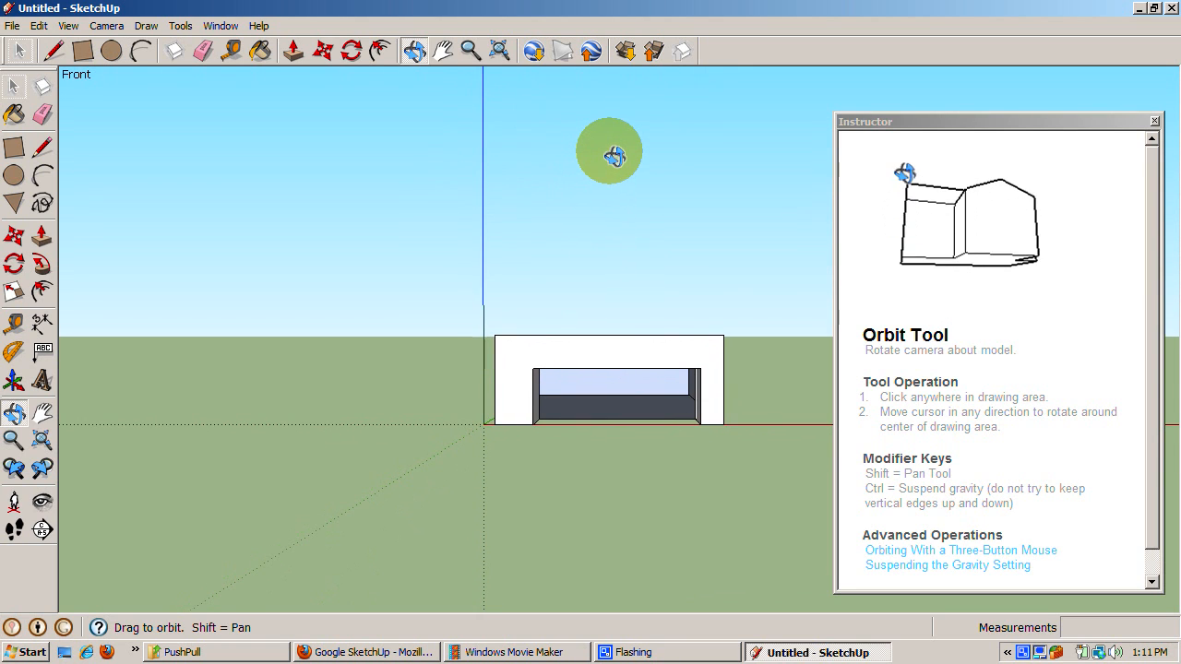
pyautogui.moveTo(609, 152); pyautogui.dragTo(609, 201)
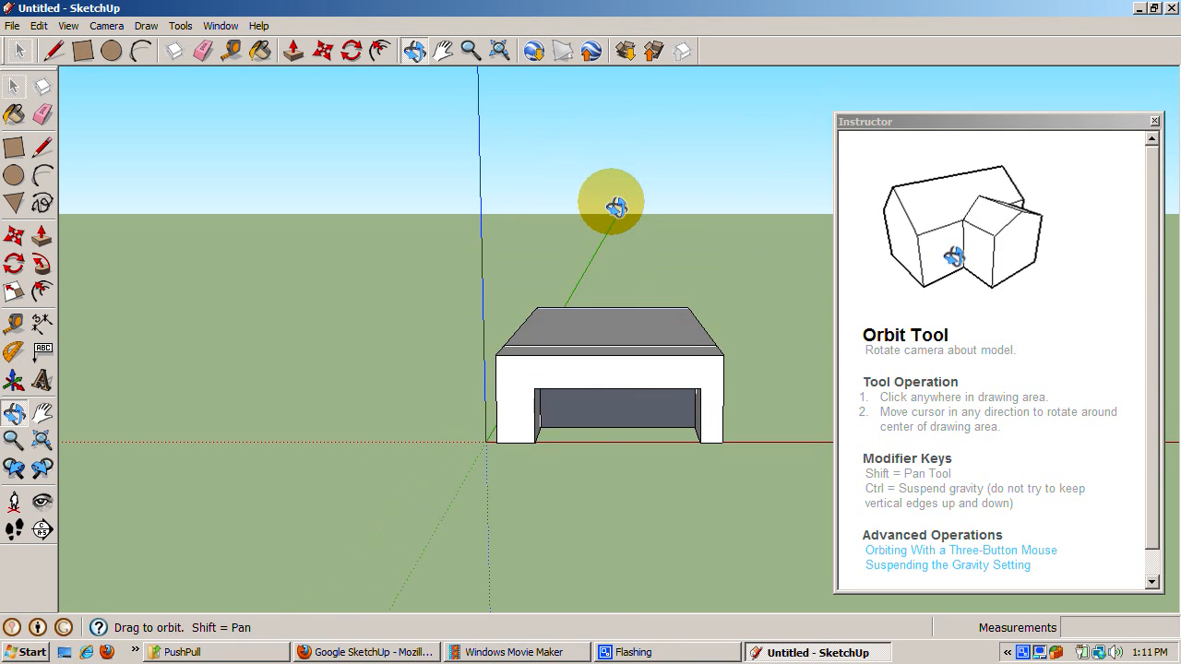
pyautogui.moveTo(610, 201); pyautogui.dragTo(612, 303)
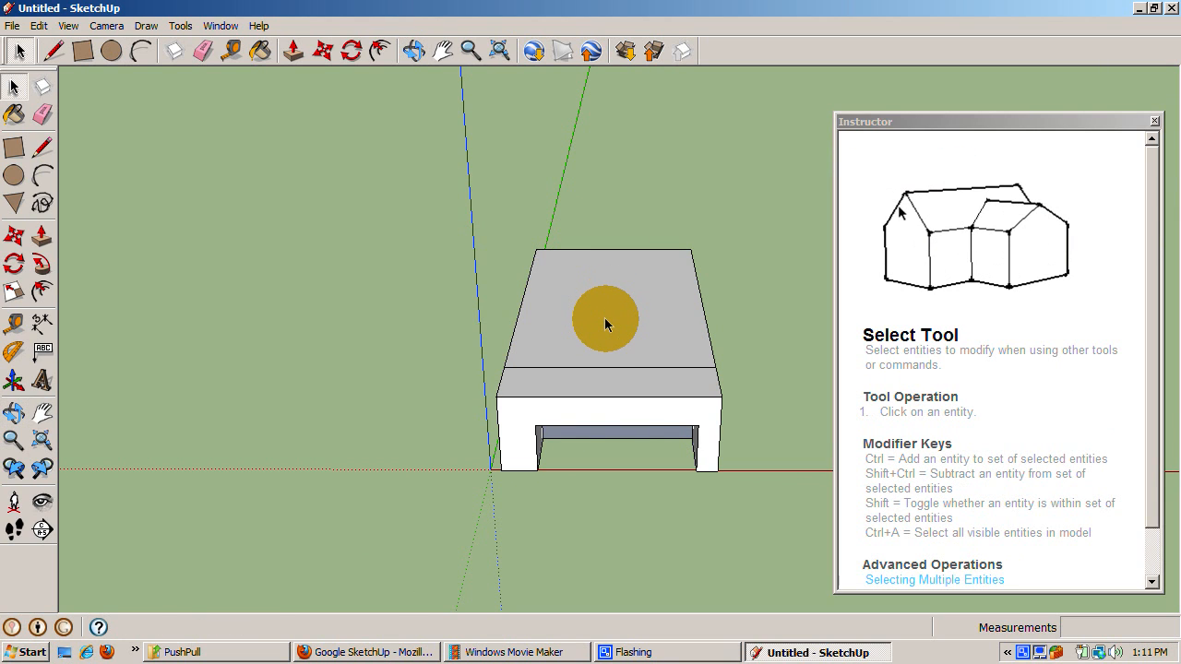
pyautogui.moveTo(618, 346)
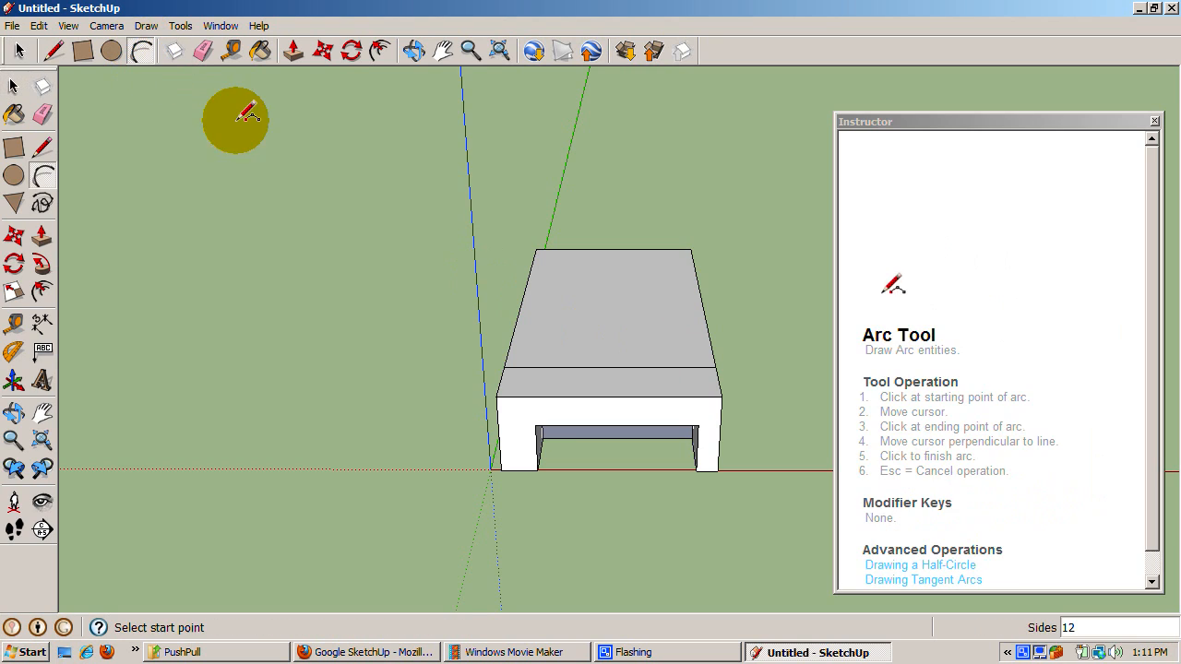
pyautogui.moveTo(553, 280)
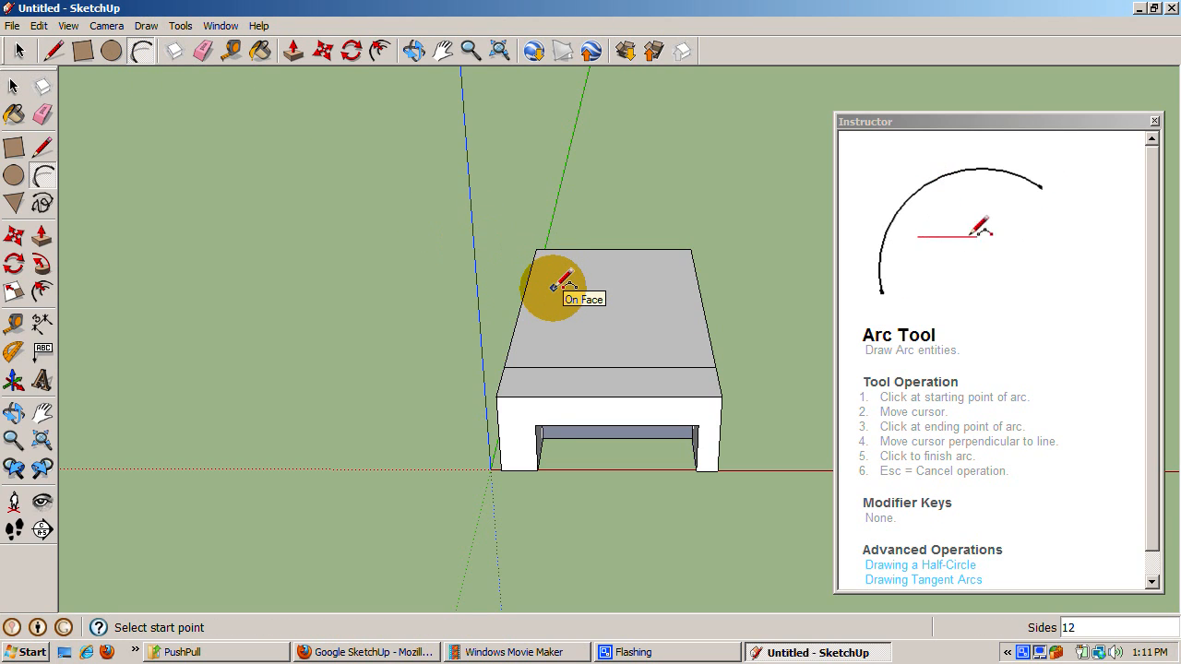
# Draw an arc on the box's top face with start, end and bulge points
pyautogui.click(554, 284)
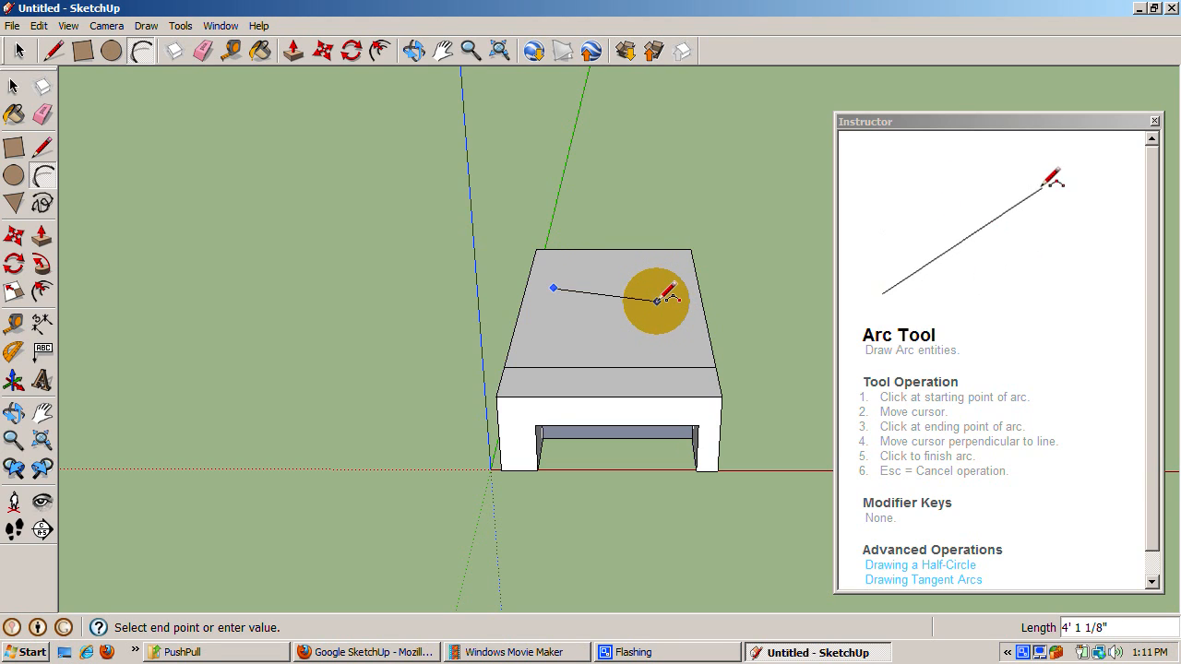
pyautogui.click(649, 295)
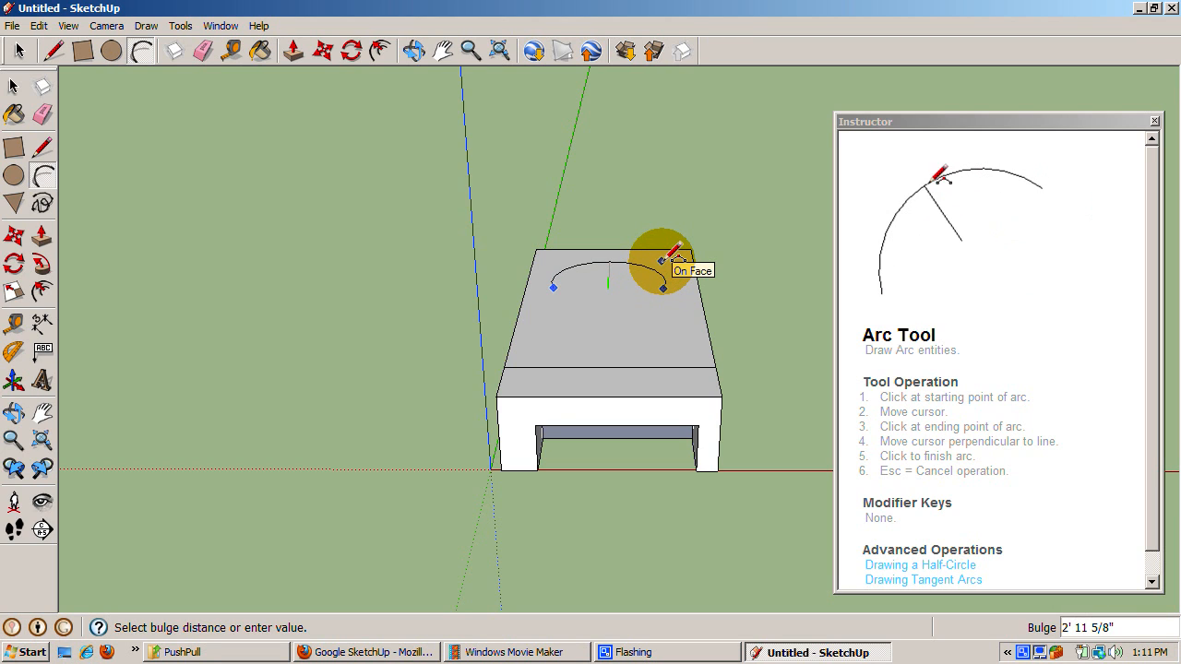
pyautogui.click(656, 260)
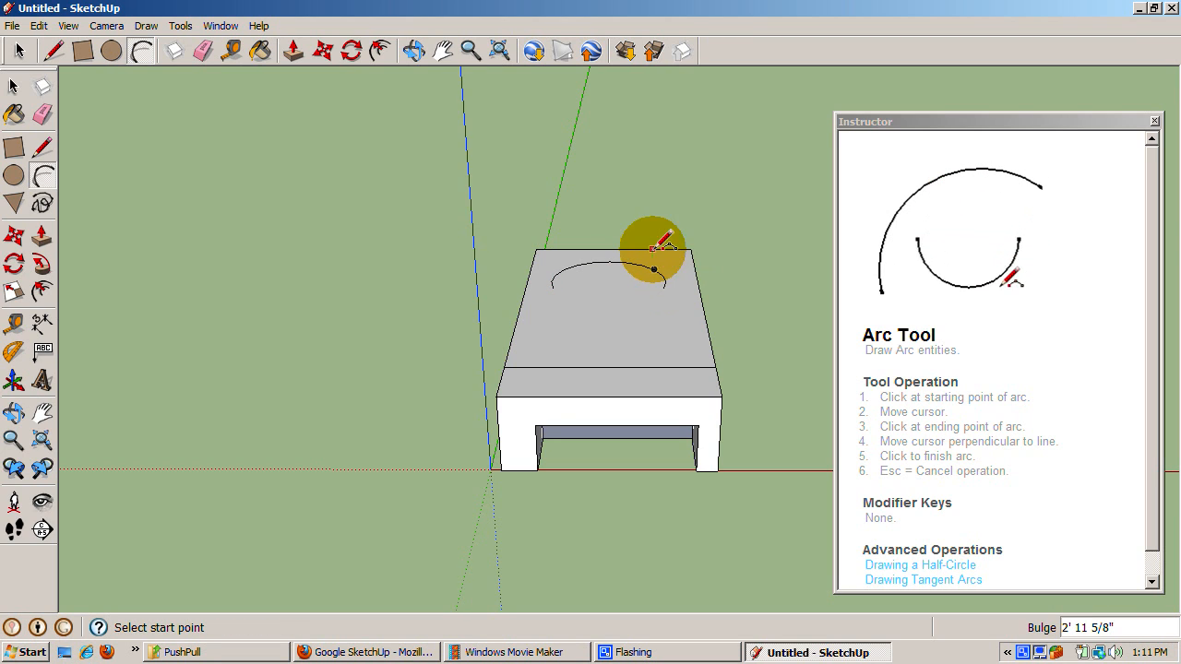
pyautogui.click(15, 85)
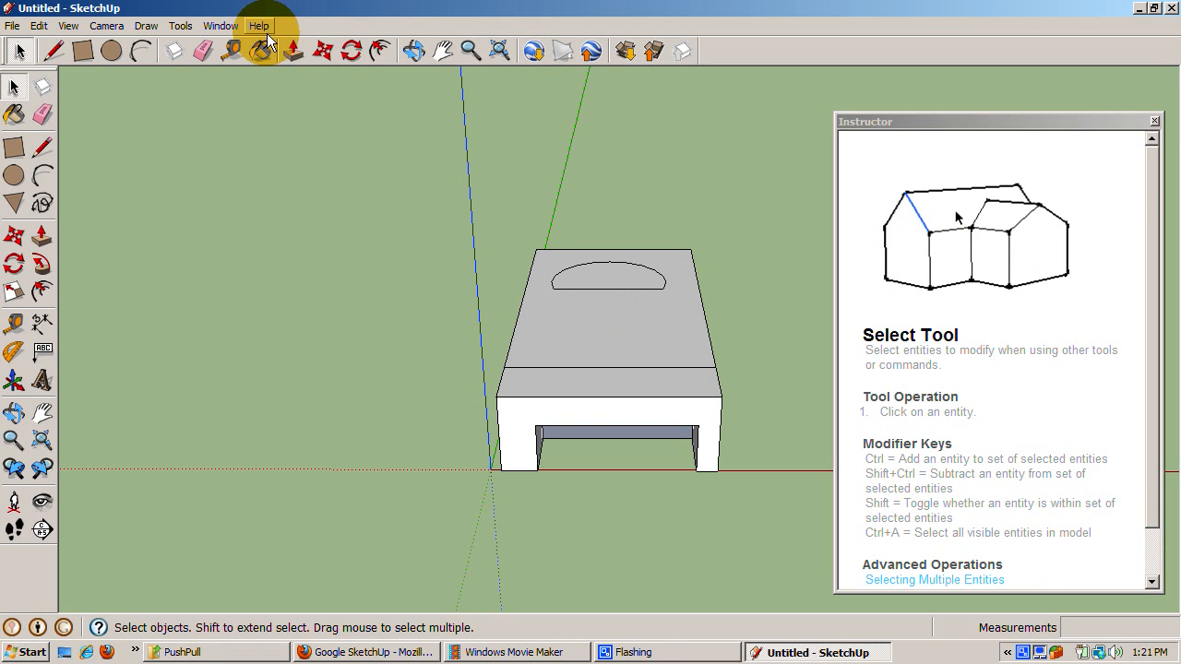
# Pull the arc shape up into a rounded block and turn on Hidden Geometry display
pyautogui.click(293, 51)
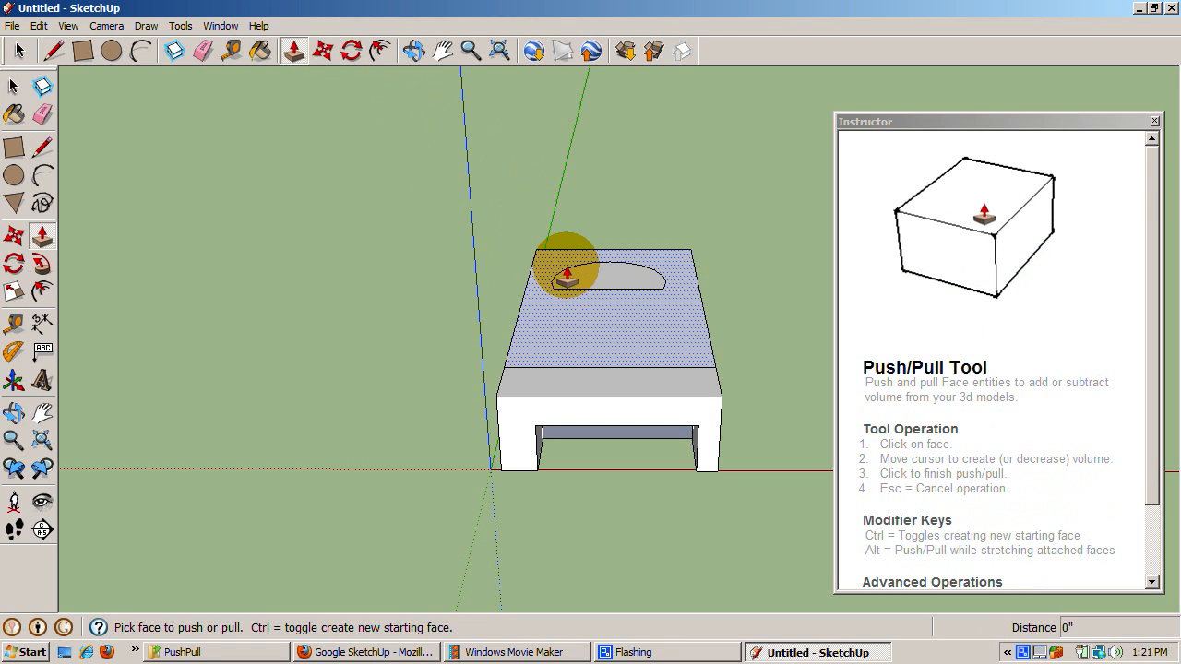
pyautogui.click(565, 277)
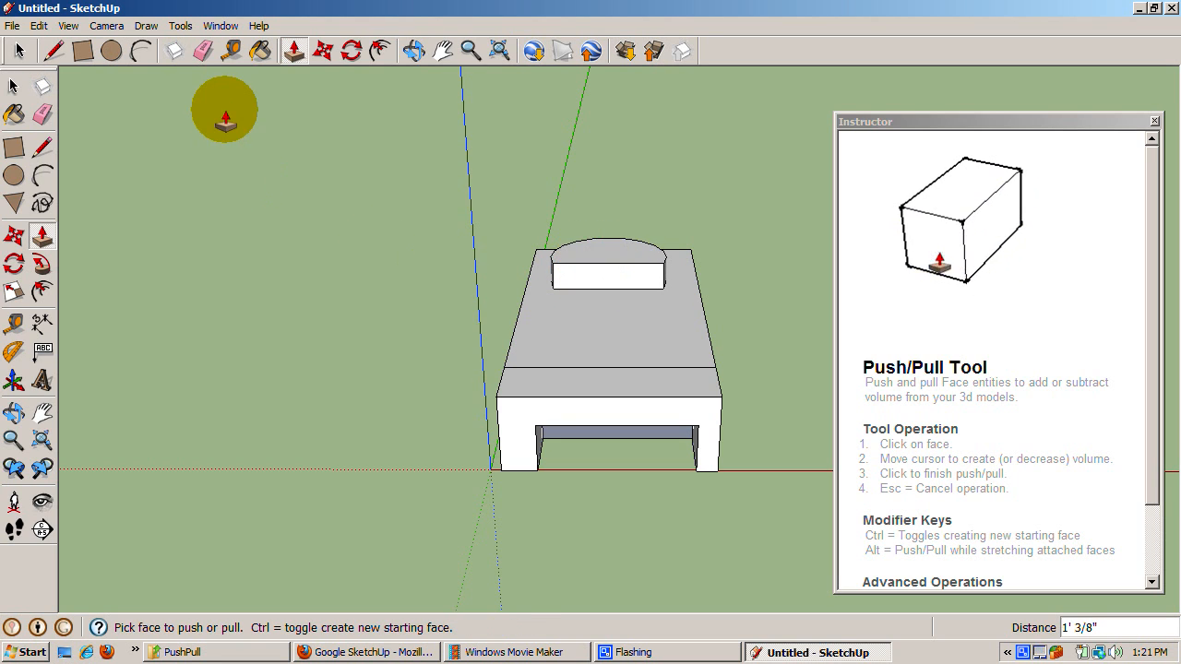
pyautogui.click(66, 26)
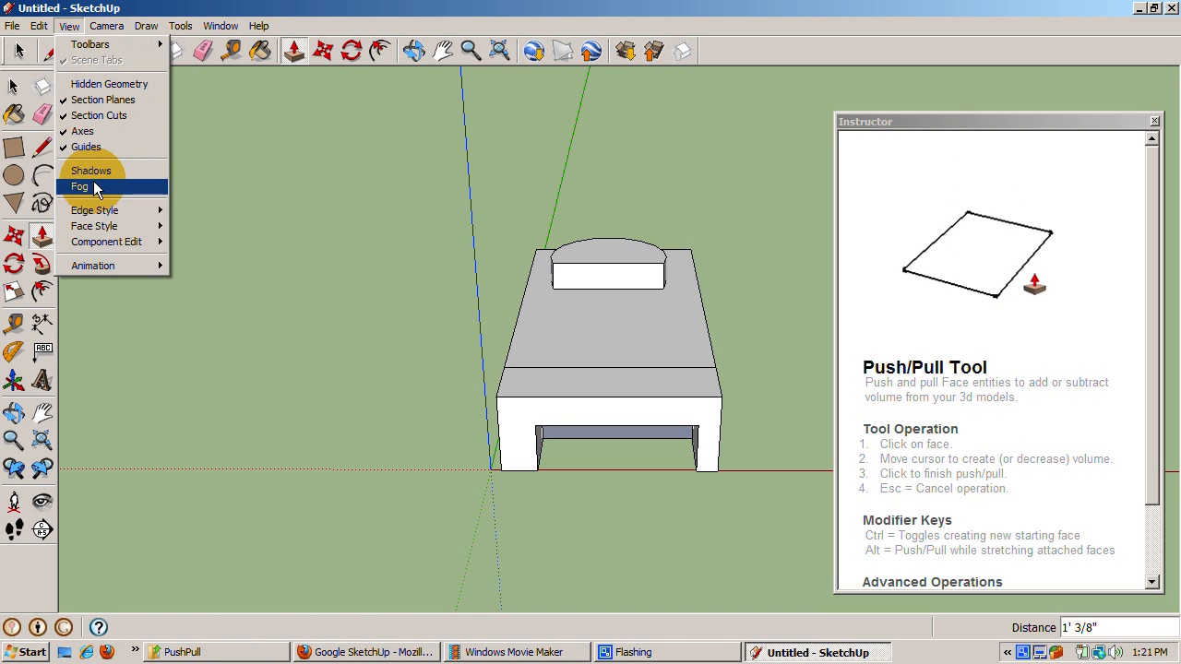
pyautogui.moveTo(108, 85)
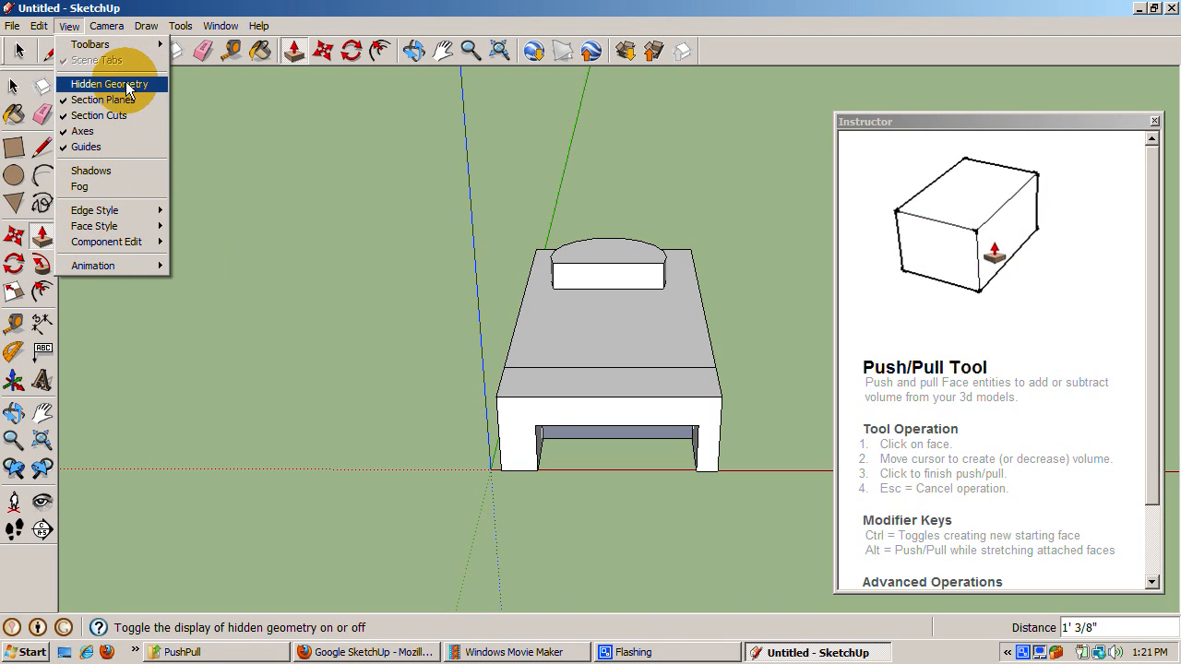
pyautogui.click(414, 51)
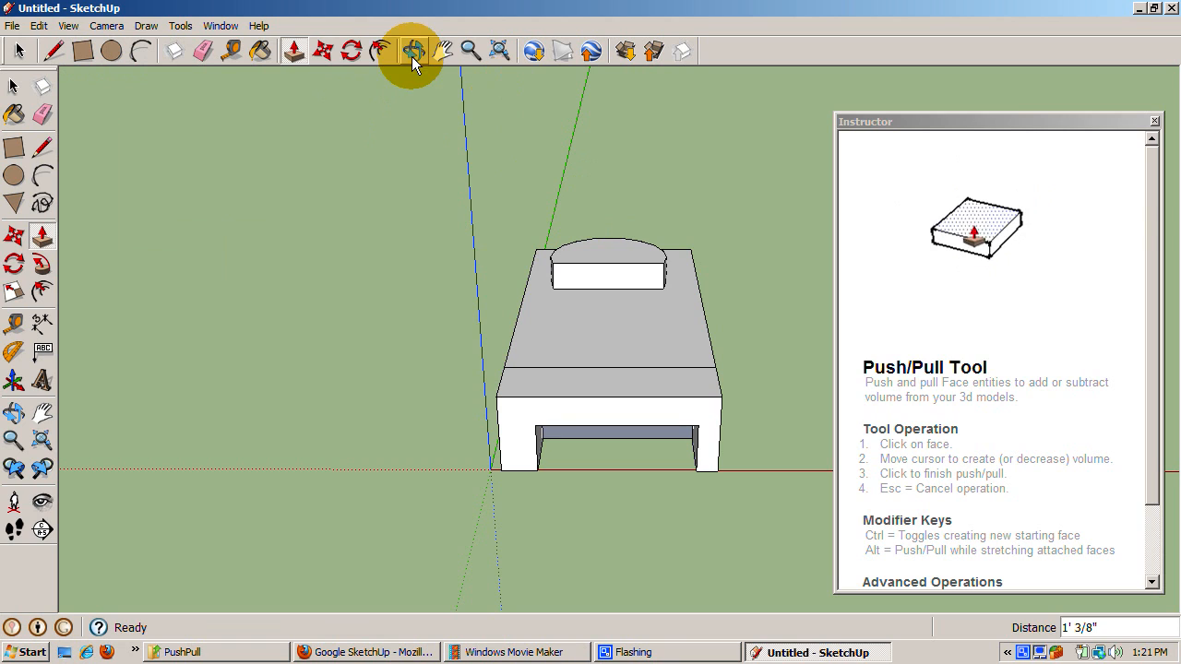
# Orbit to view the box and its segmented rounded block from the side
pyautogui.click(413, 52)
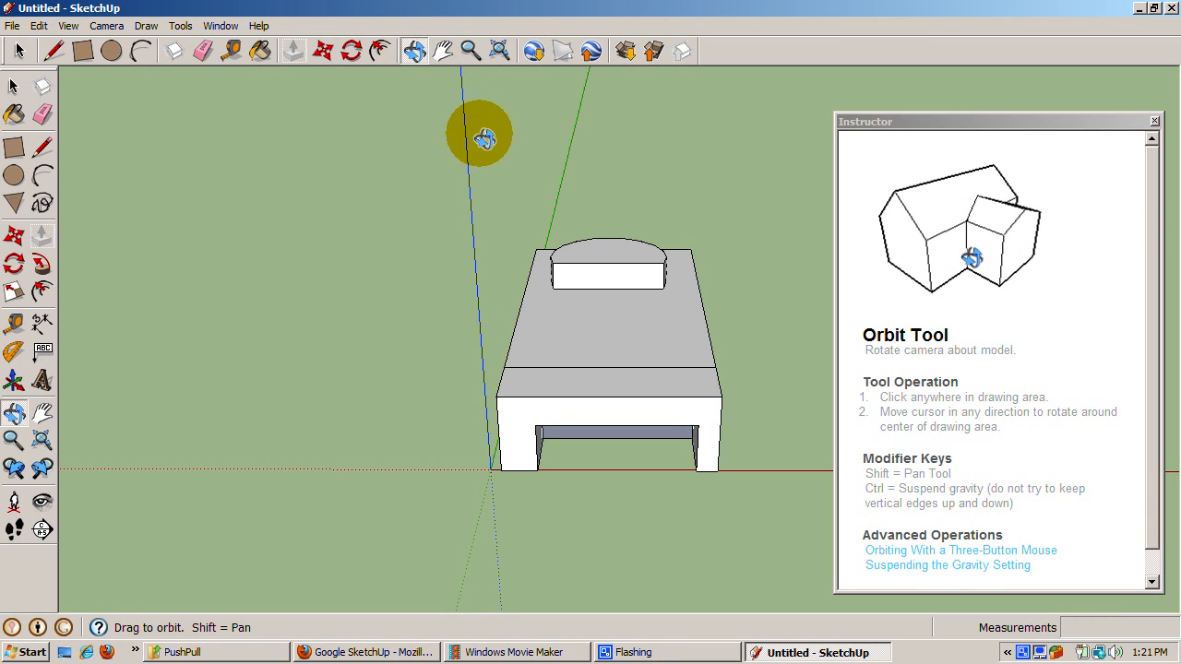
pyautogui.moveTo(479, 133); pyautogui.dragTo(277, 82)
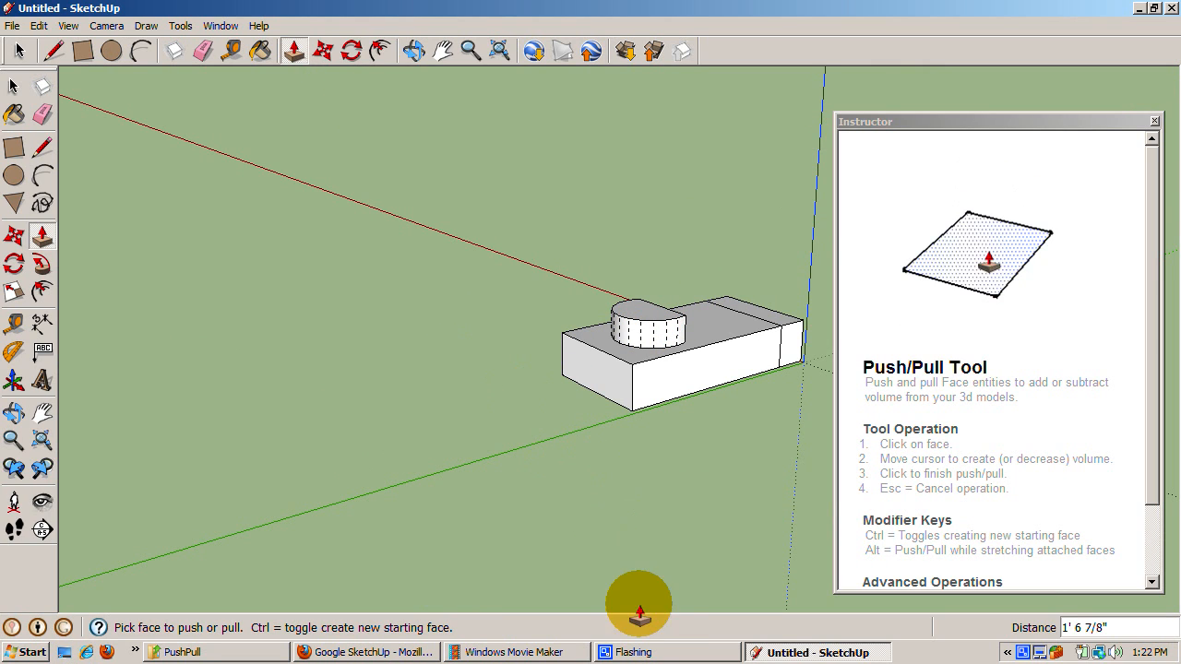
pyautogui.click(646, 336)
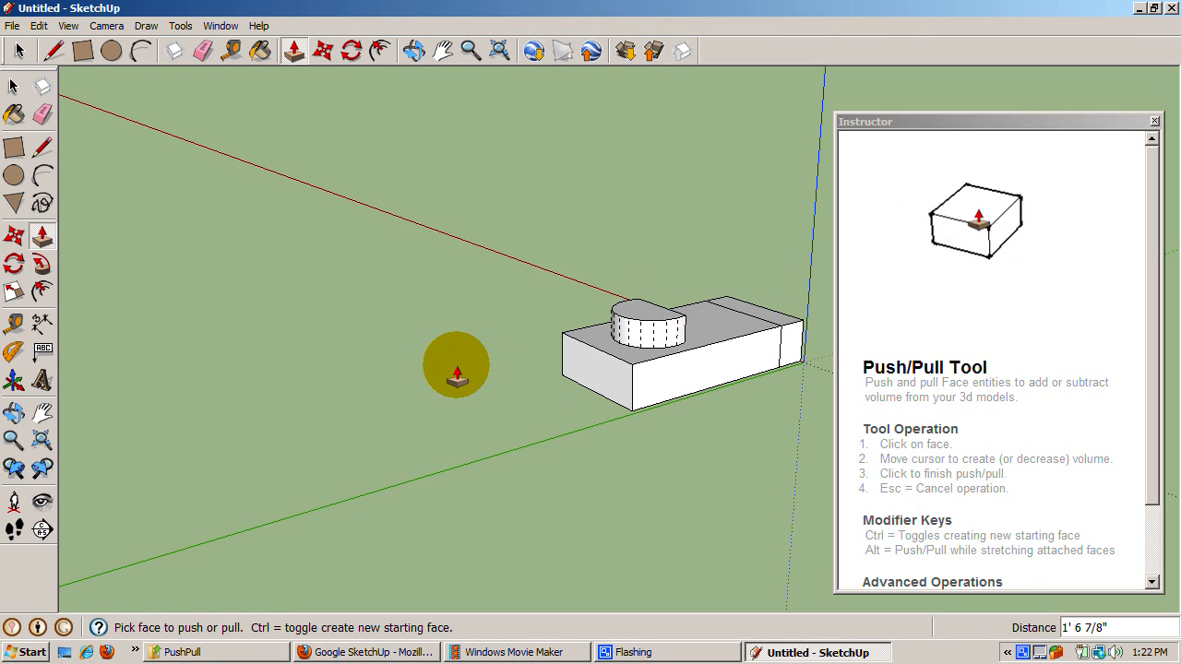
pyautogui.moveTo(664, 636)
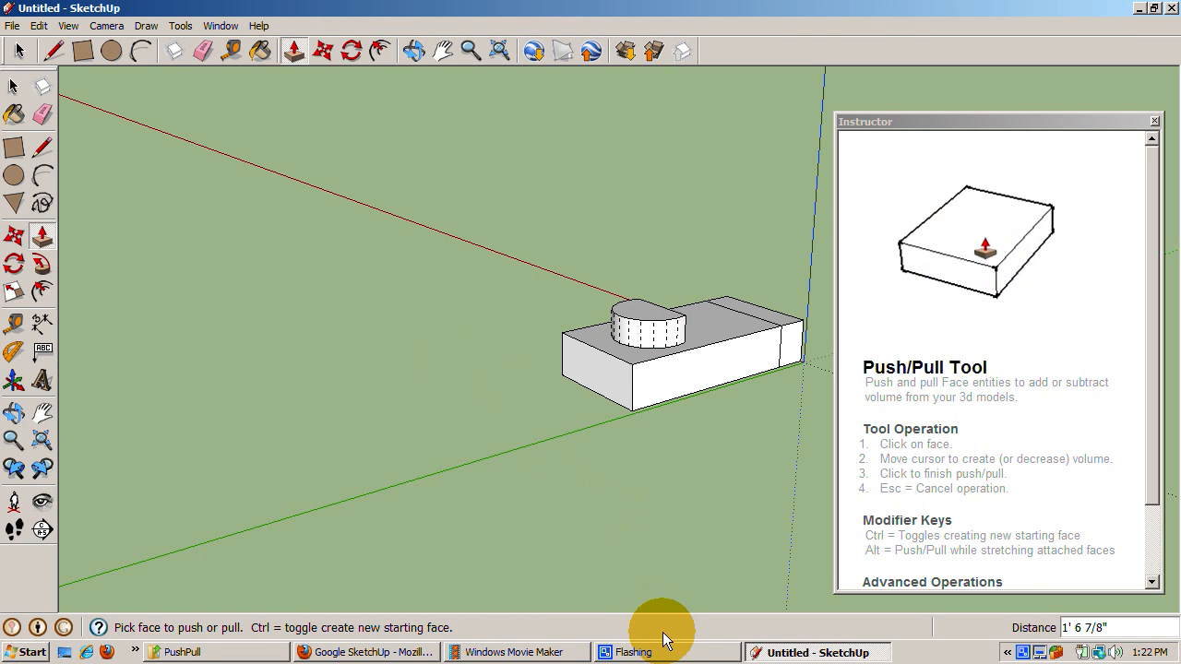